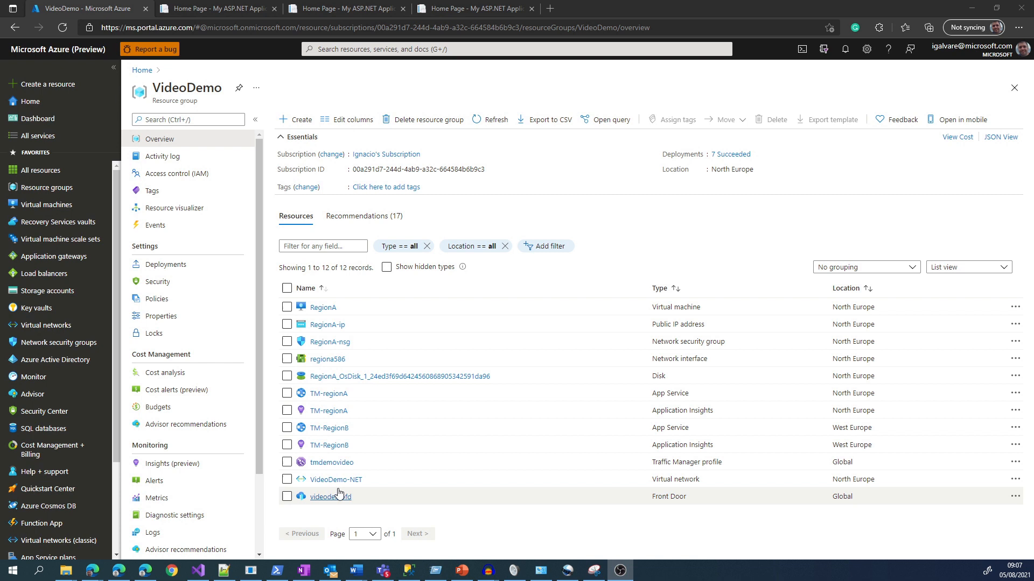
mouse_move(328, 410)
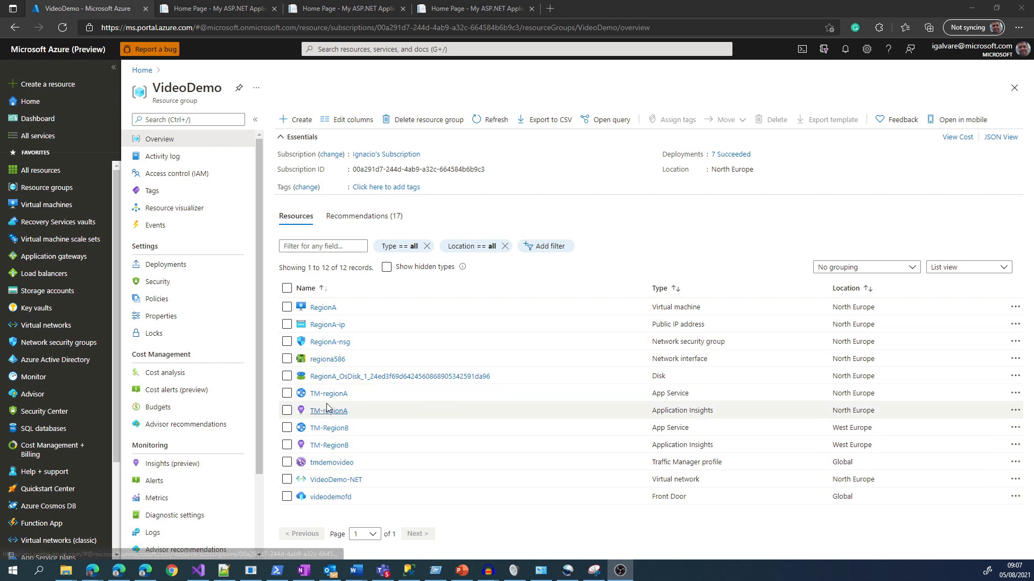
mouse_move(328, 432)
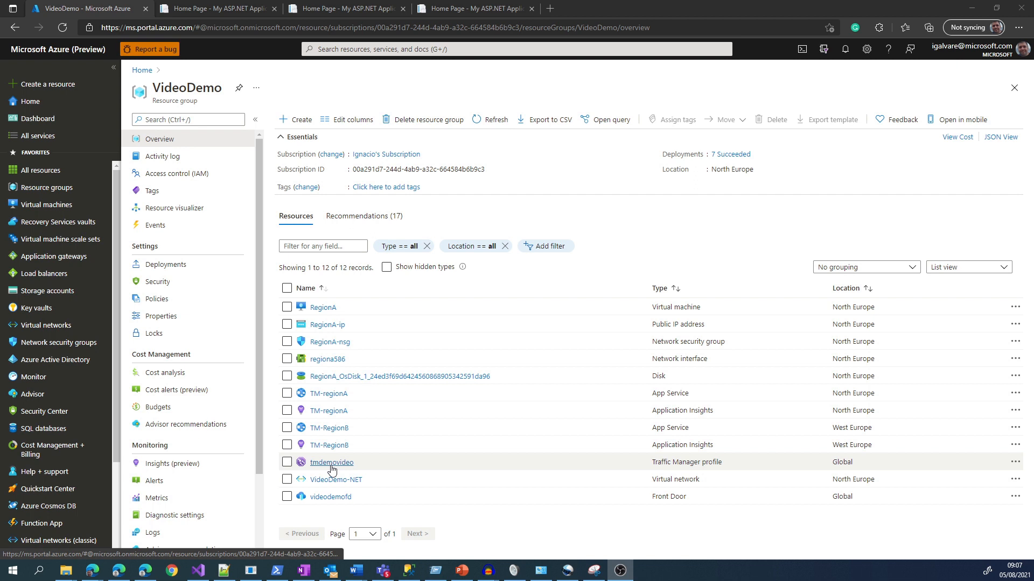
Step: Show the tmdemovideo profile's endpoints: RegionA at priority 1 and RegionB at priority 2
click(332, 462)
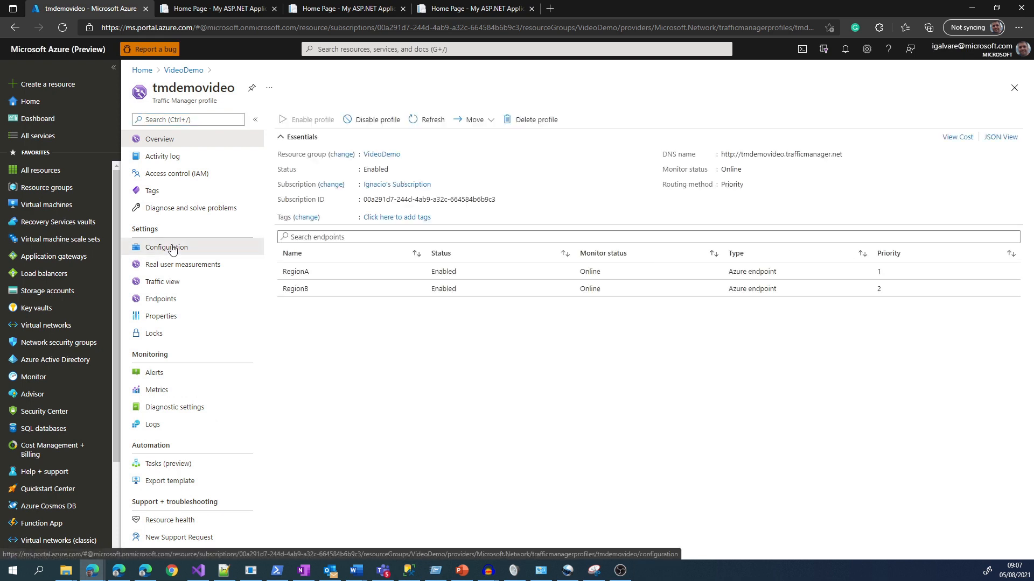
click(165, 246)
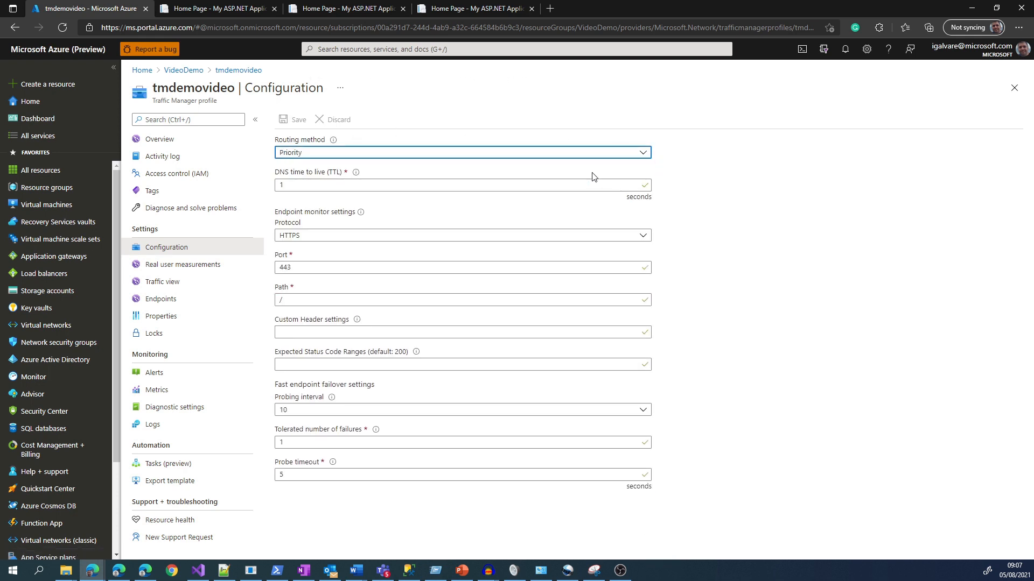
mouse_move(228, 237)
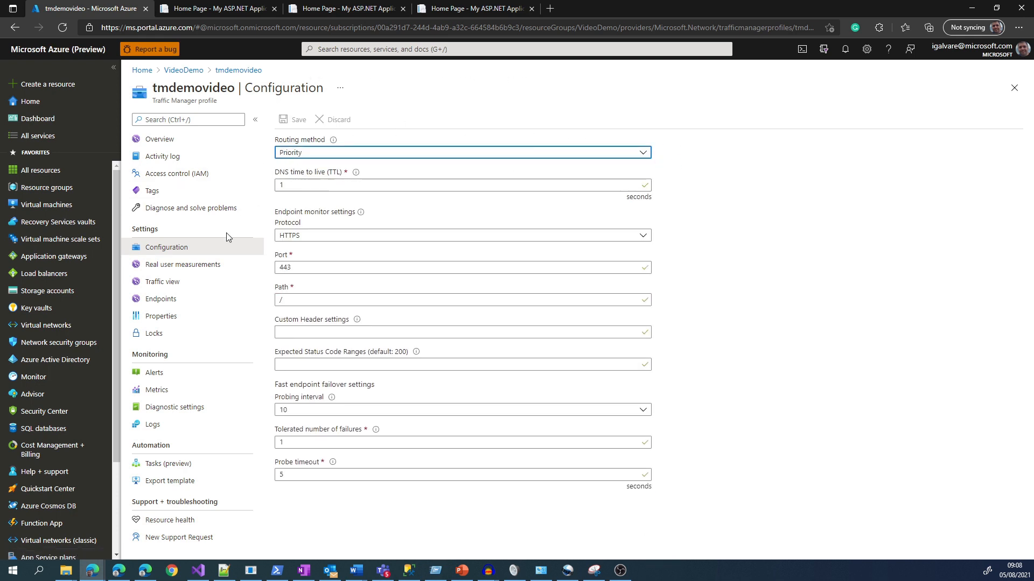
mouse_move(160, 299)
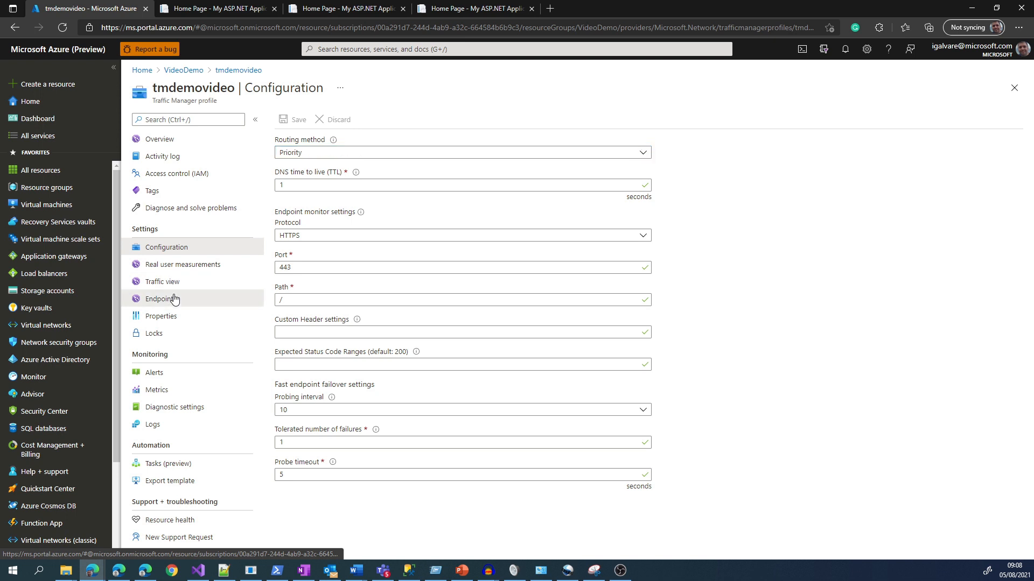
click(161, 299)
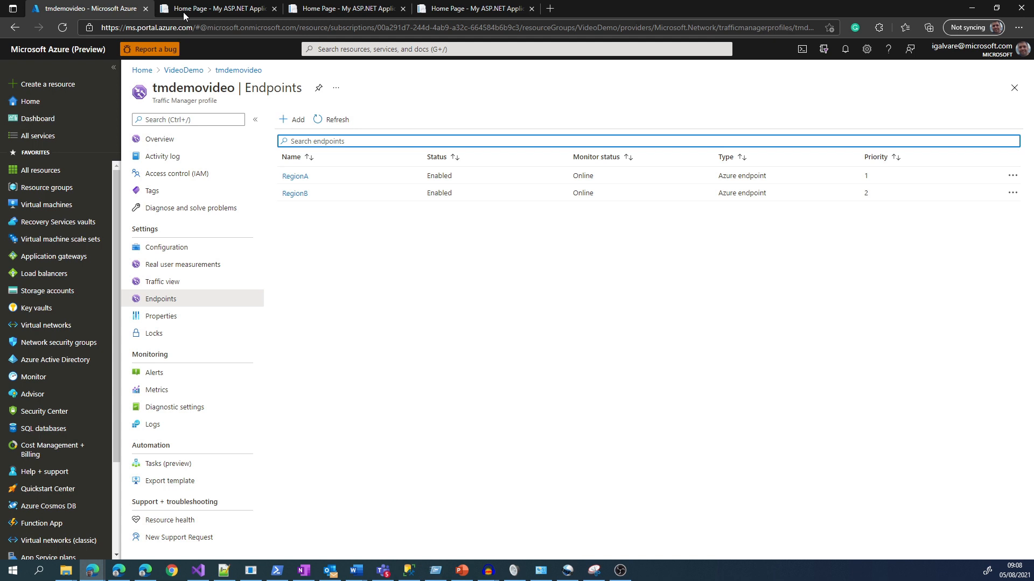
Step: Compare the tm-regiona and tm-regionb sites with tmdemovideo.trafficmanager.net, which serves Region A
click(216, 8)
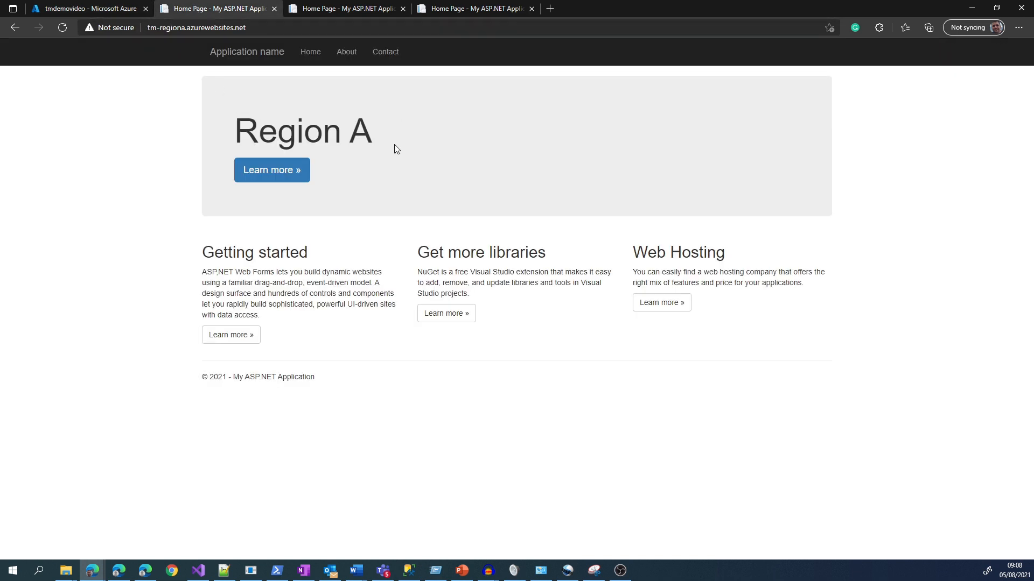
click(346, 8)
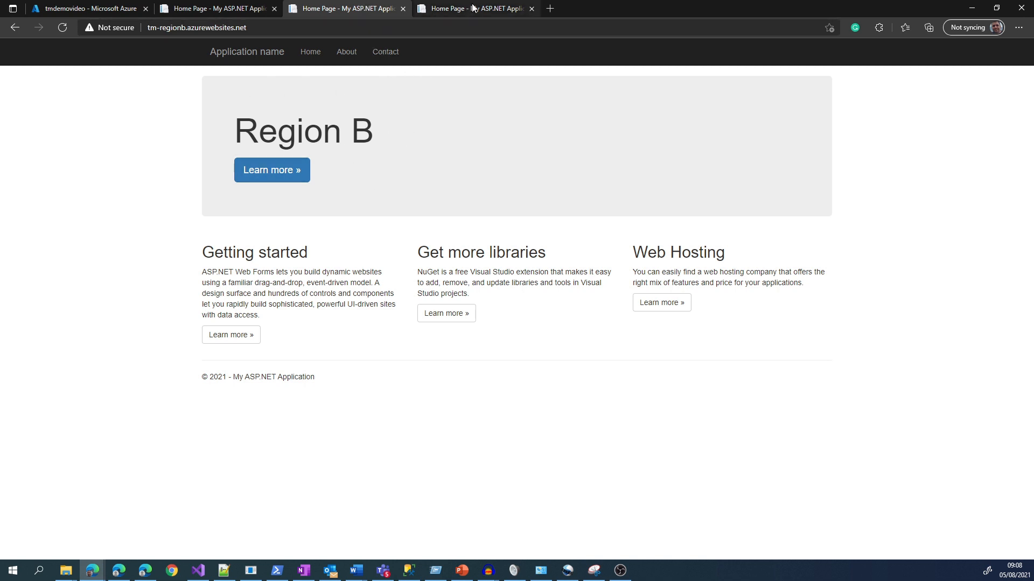
click(474, 9)
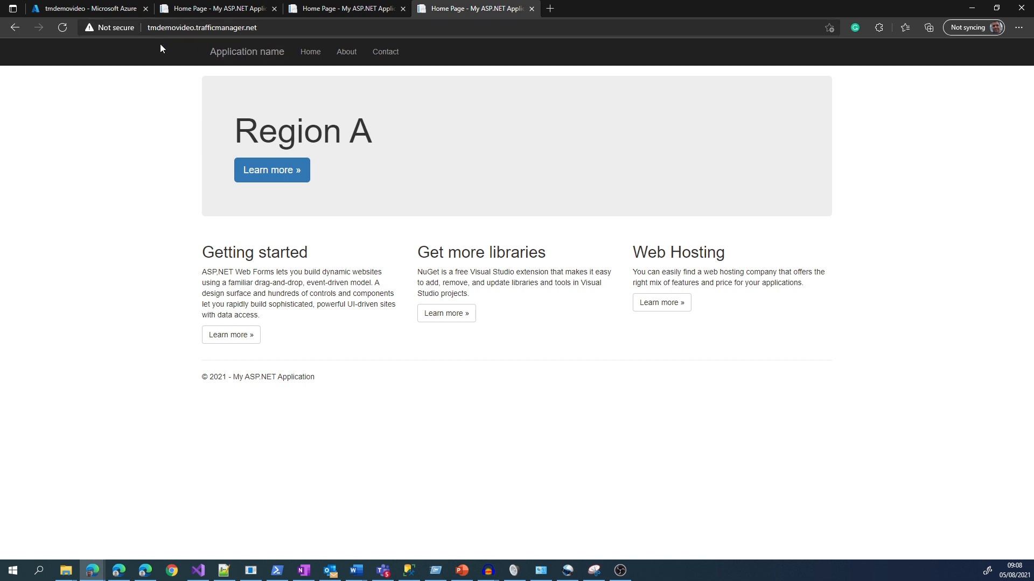
mouse_move(117, 28)
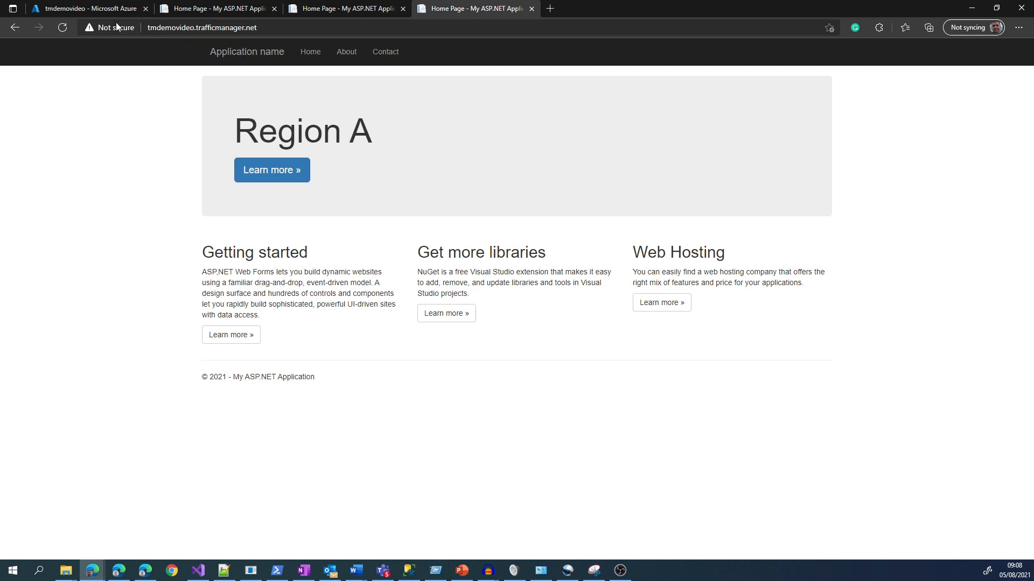
mouse_move(91, 8)
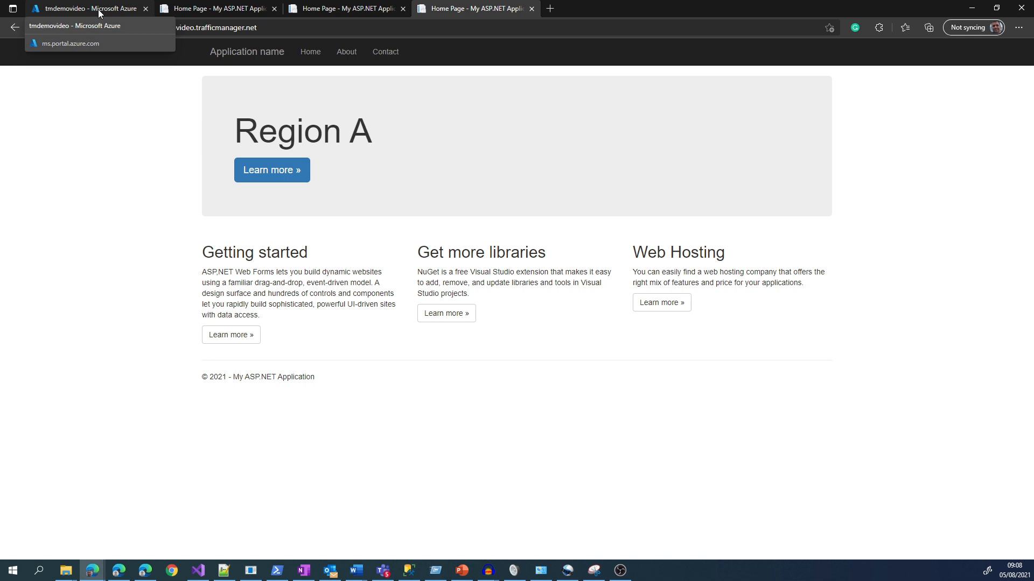
Step: Stop the TM-regionA App Service in the VideoDemo resource group
click(89, 8)
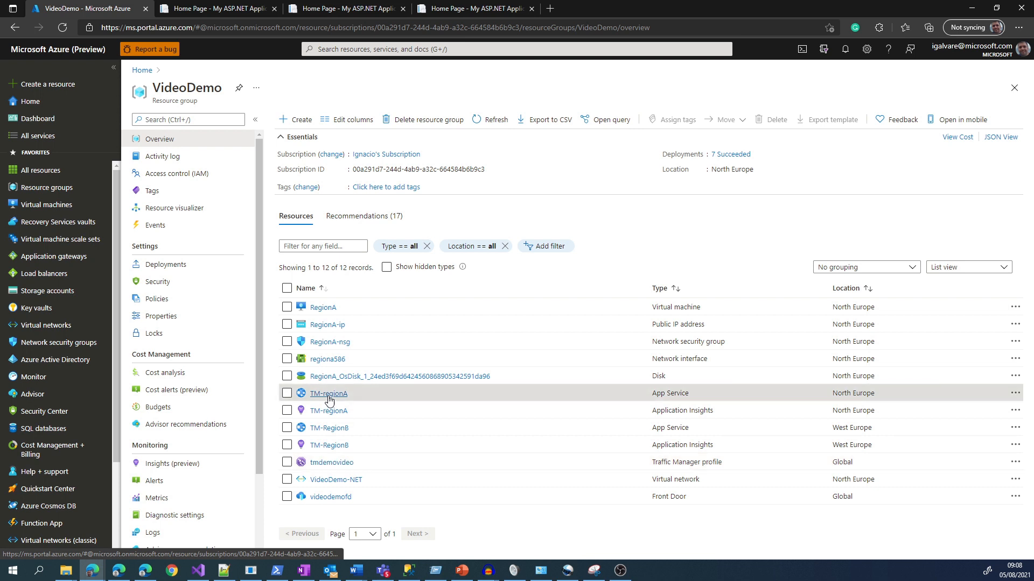
click(328, 393)
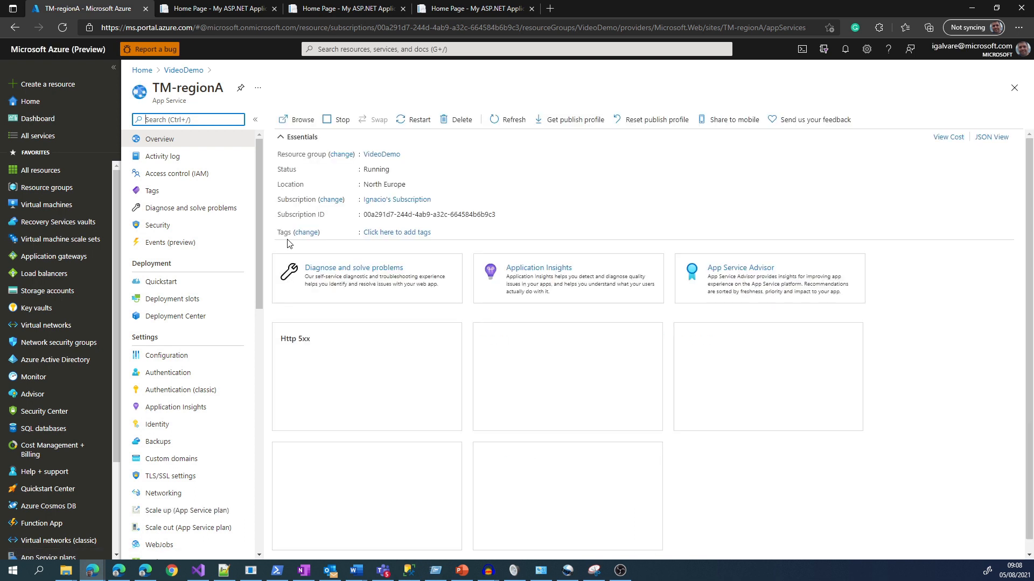
click(343, 119)
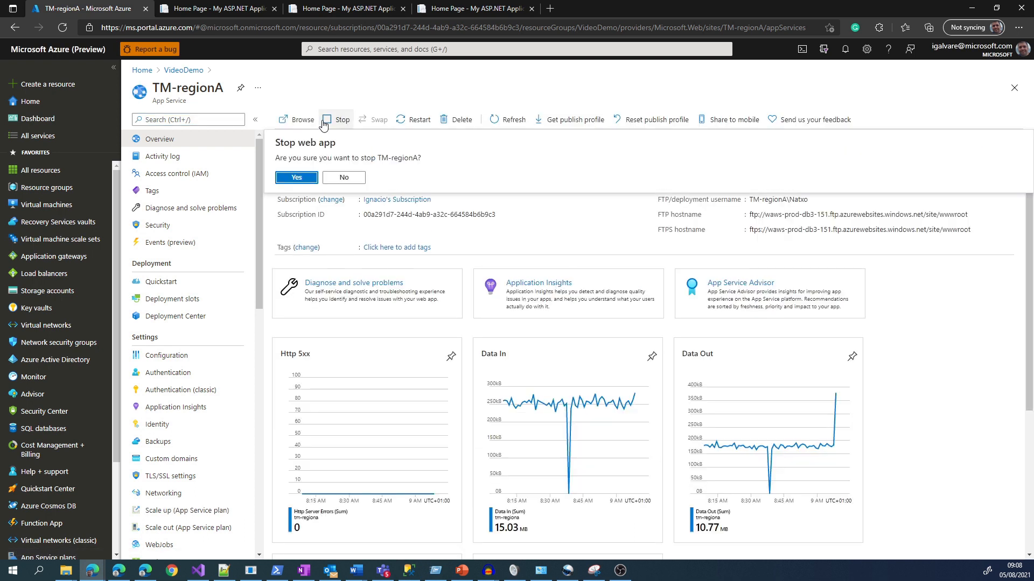
click(296, 177)
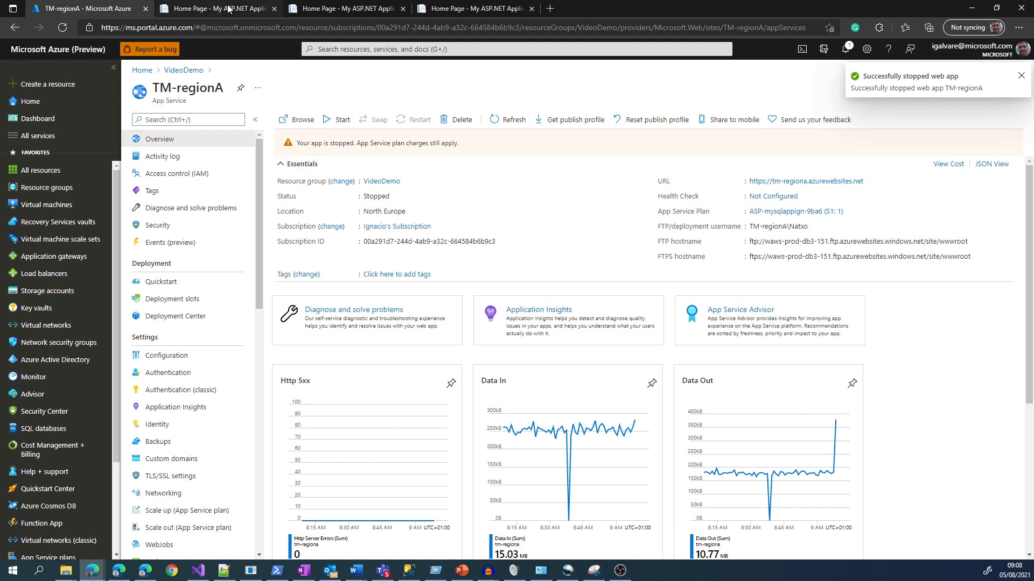
Step: Reload the Region A site to show its Error 403 stopped page
click(217, 8)
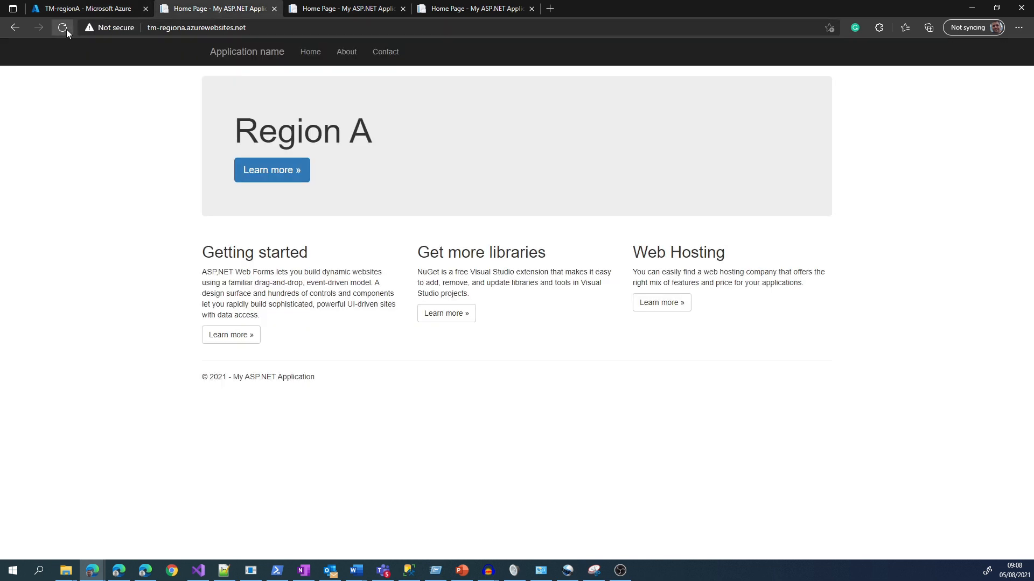
click(62, 28)
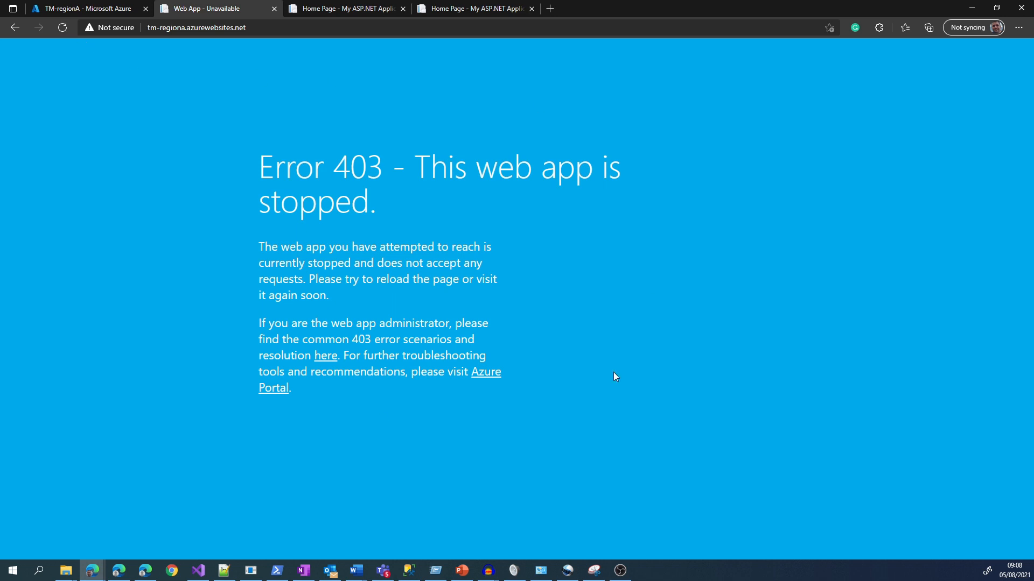
click(85, 8)
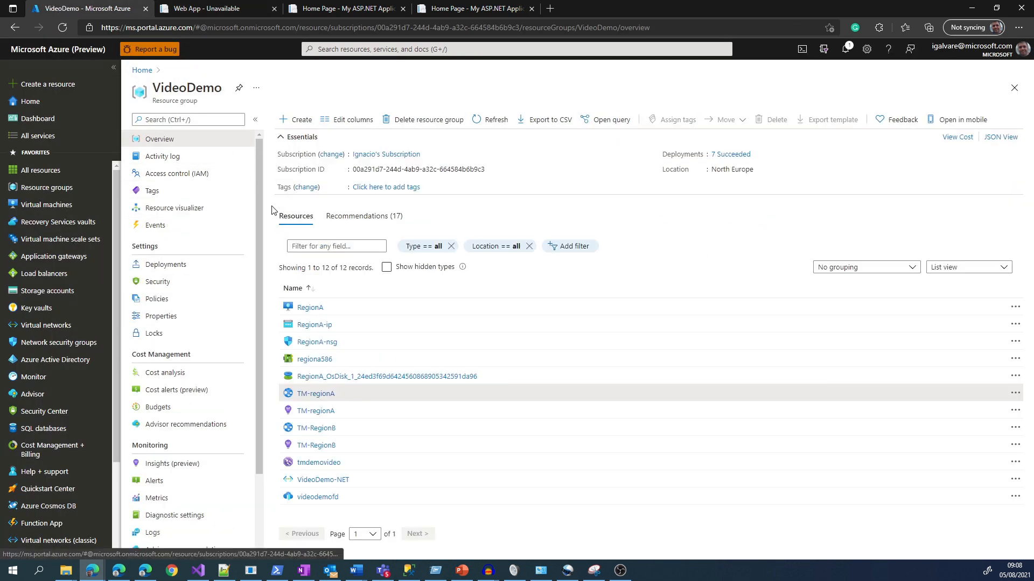
Step: Check RegionA's stopped endpoint and reload trafficmanager.net to see Region B served
click(318, 462)
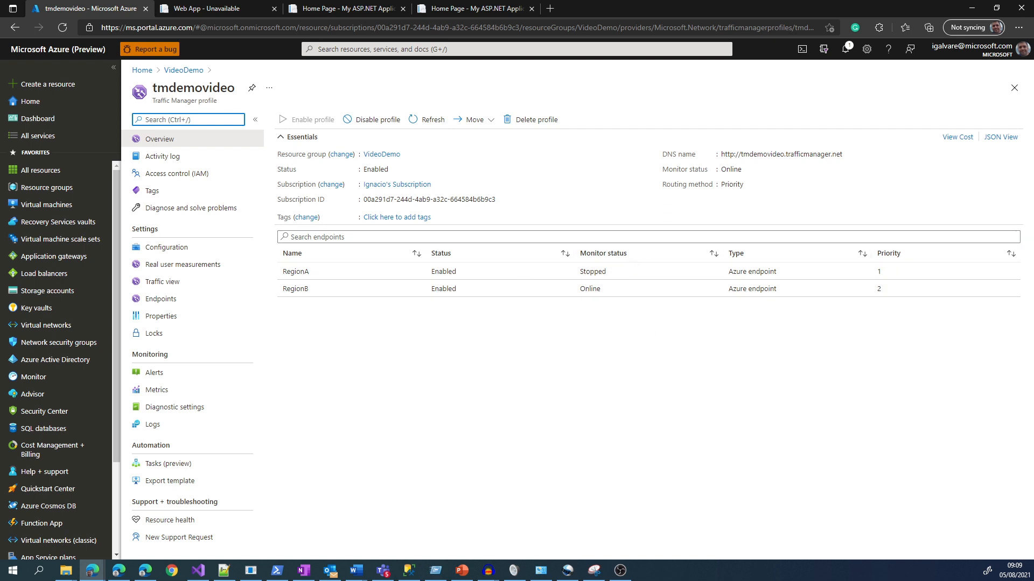
mouse_move(534, 459)
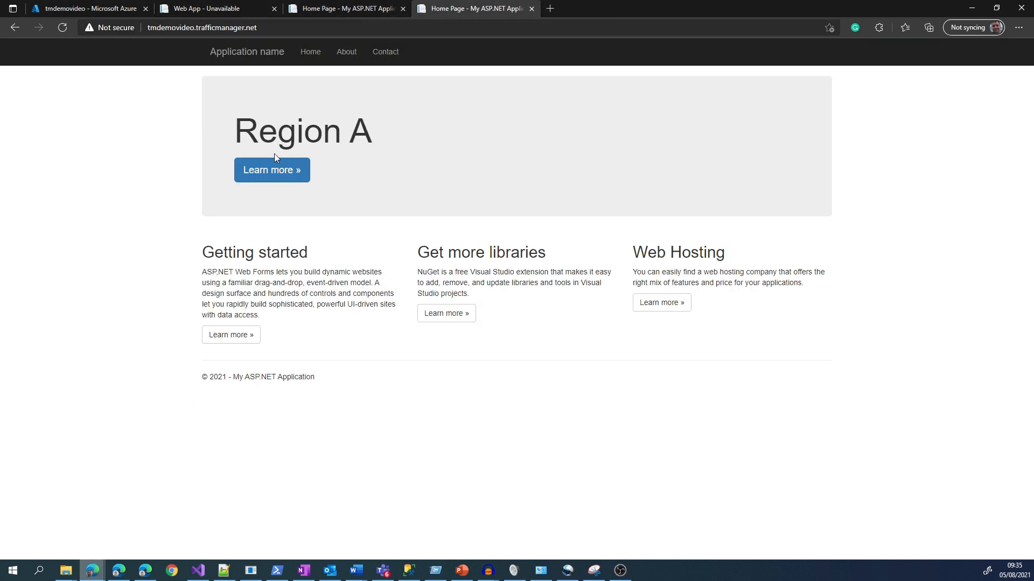
click(62, 27)
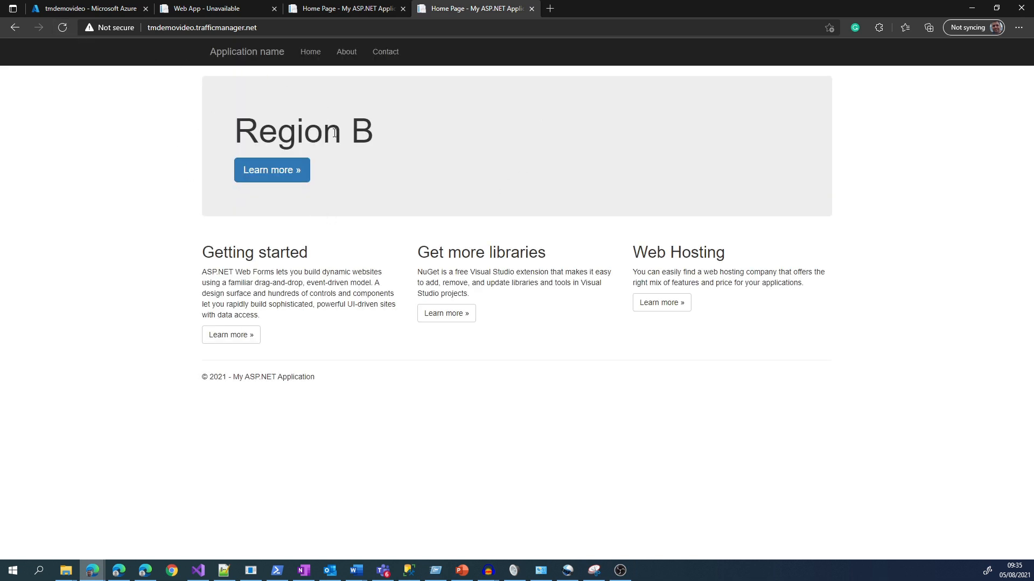
click(218, 8)
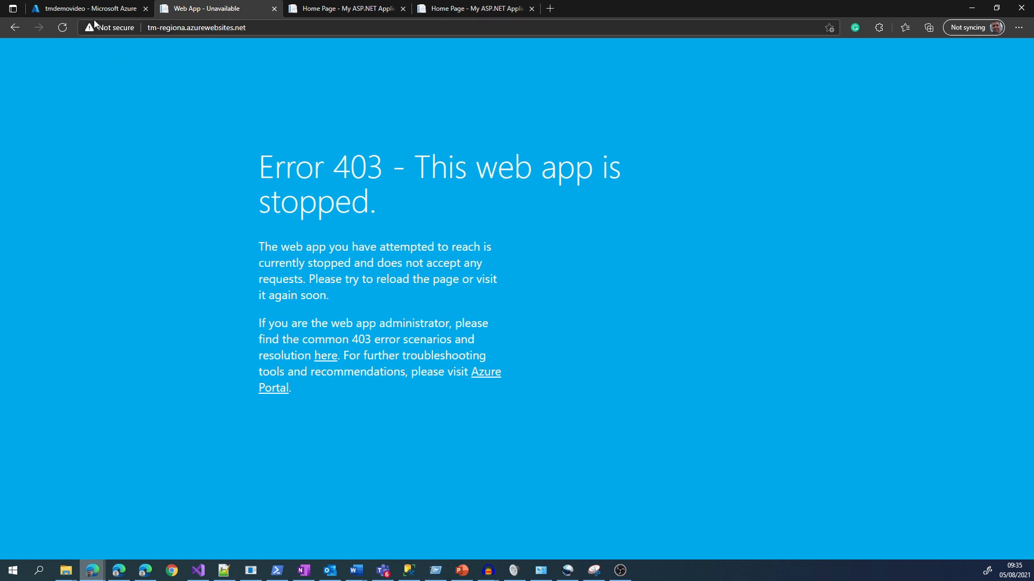
click(89, 8)
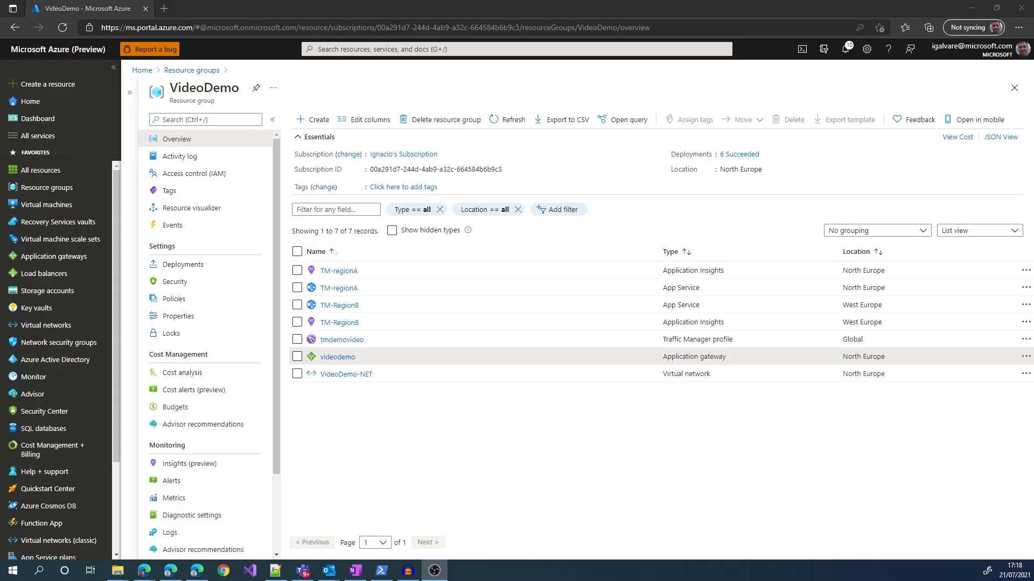
mouse_move(337, 356)
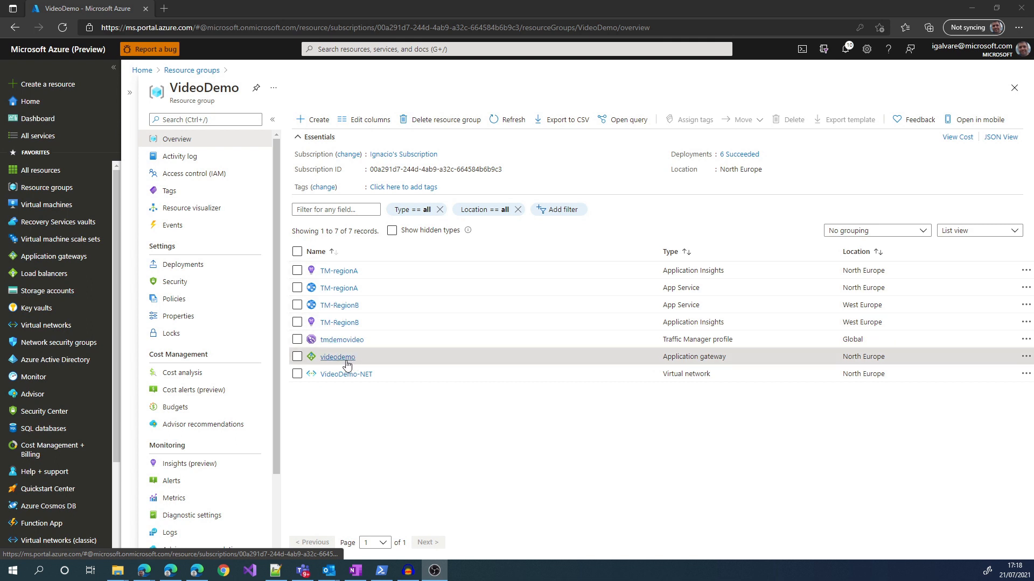
Step: Review the videodemo gateway's frontend IPs and backend pools, then inspect AppService1
click(337, 356)
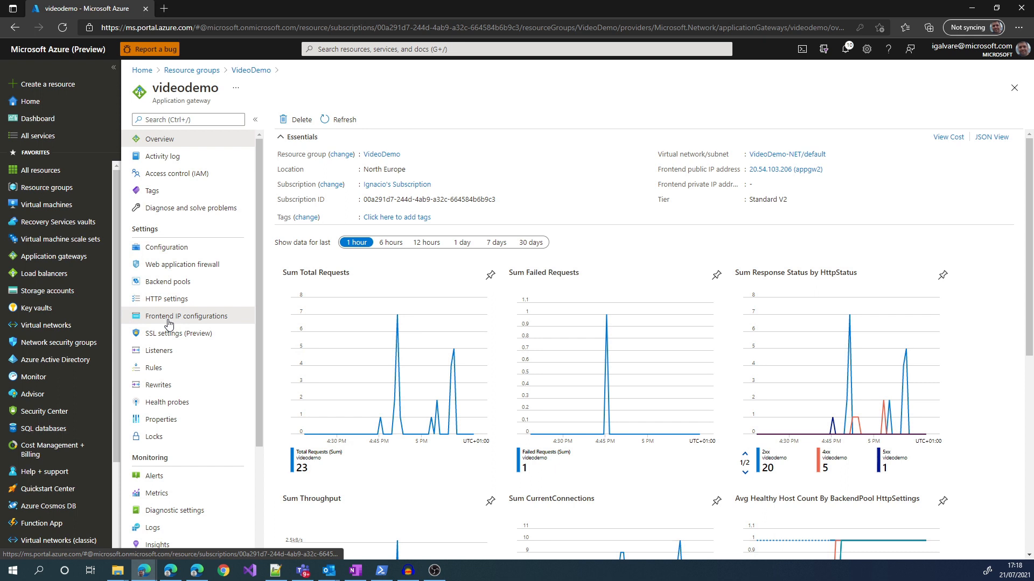
click(187, 316)
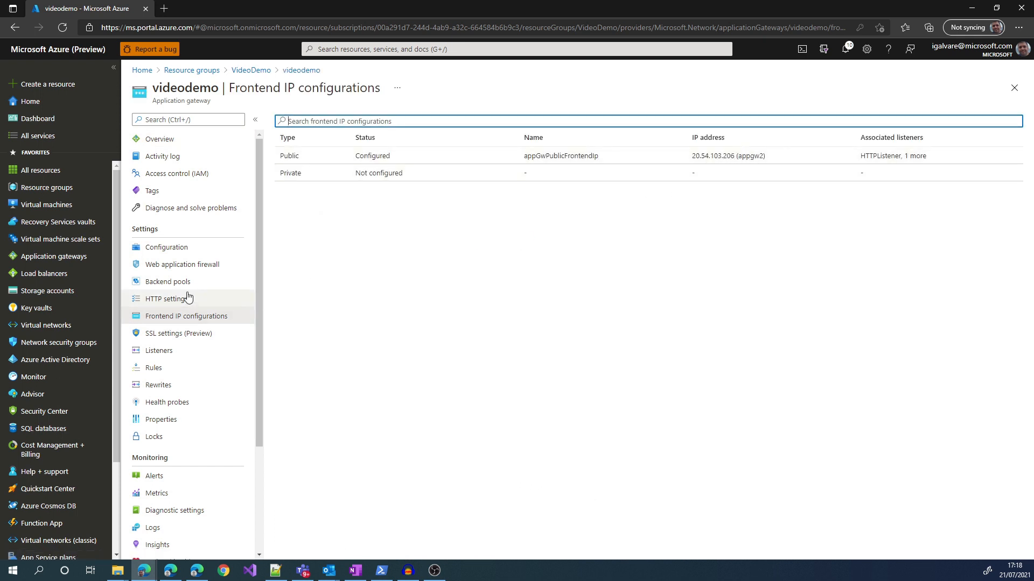
click(167, 282)
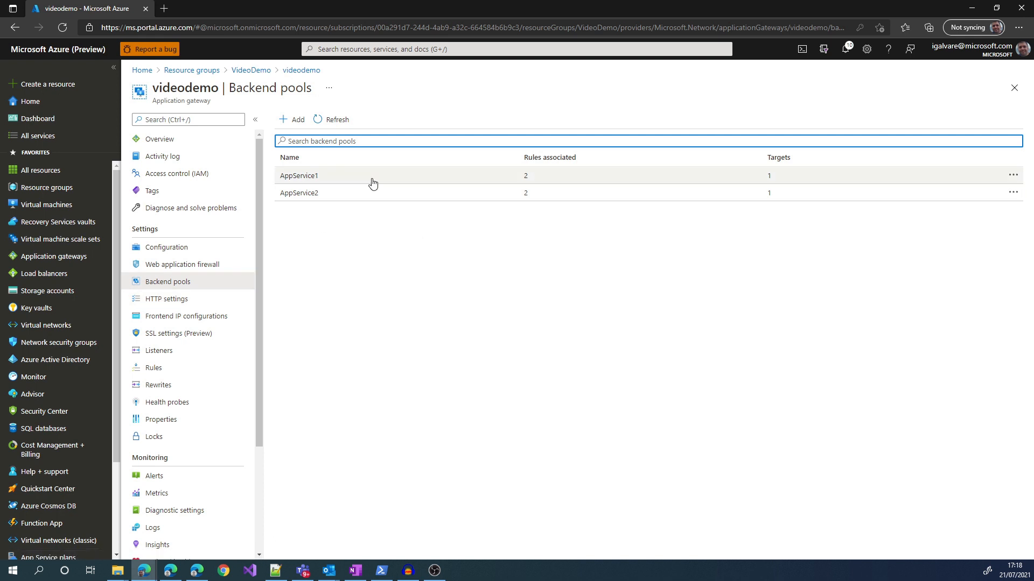
click(299, 176)
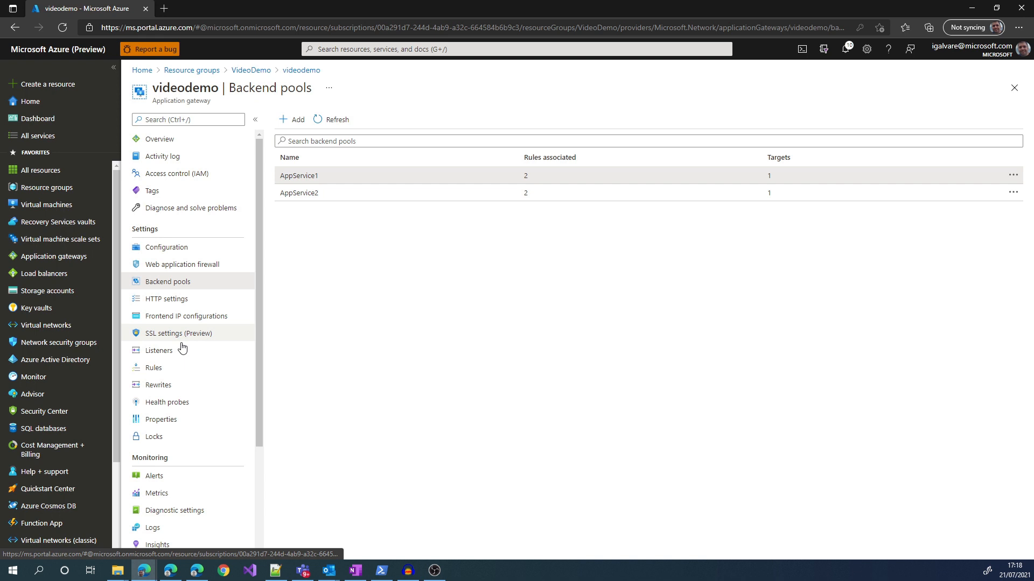
mouse_move(174, 371)
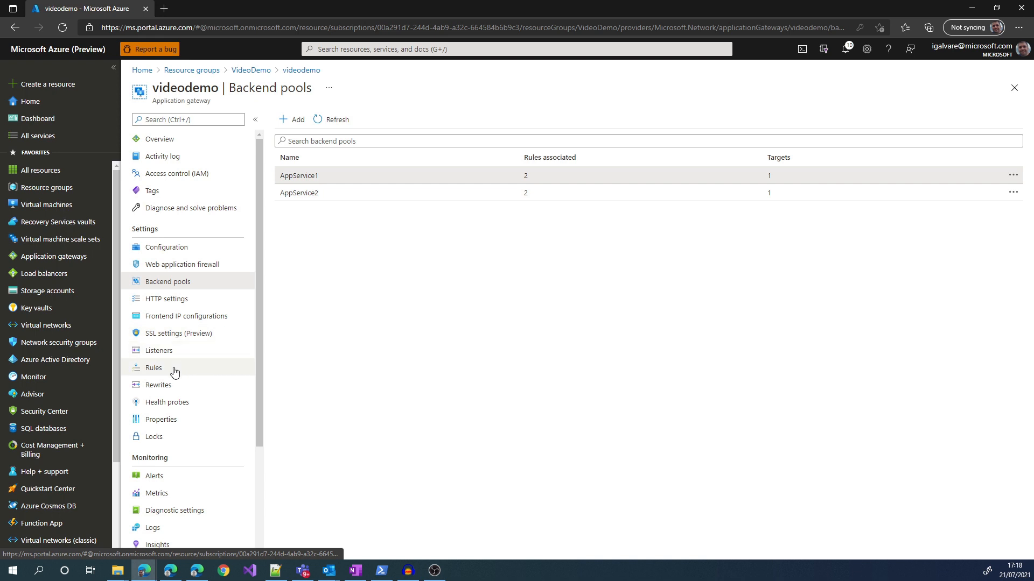
Step: Show the HTTPS rule's backend targets: AppService1 by default, /Contact to AppService2
click(154, 367)
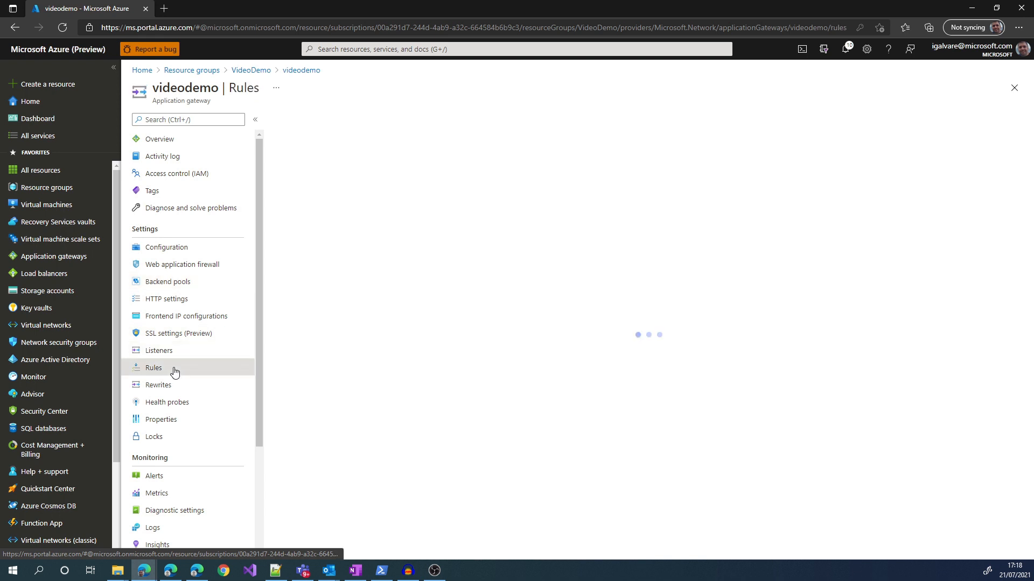
click(154, 368)
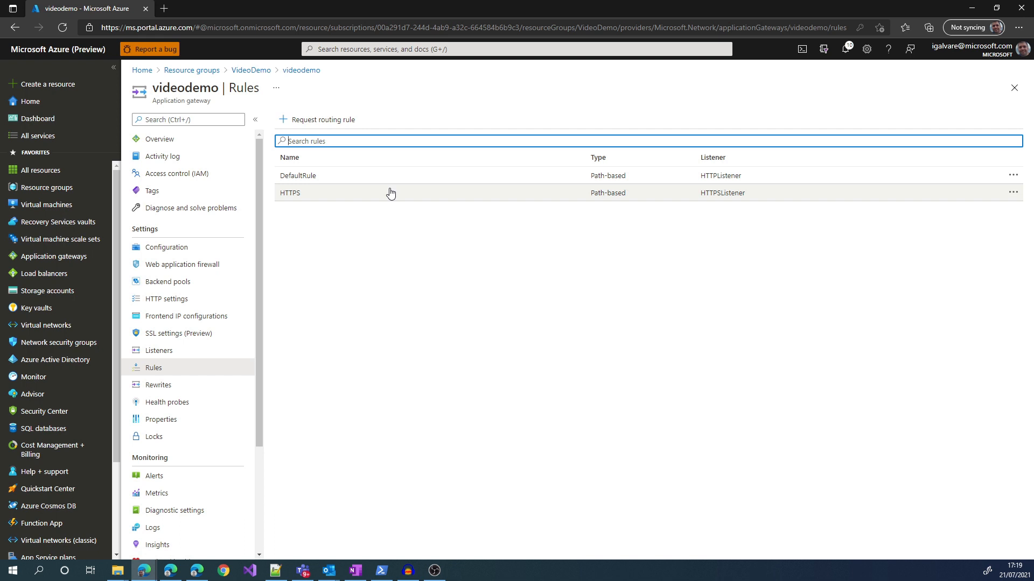
click(290, 193)
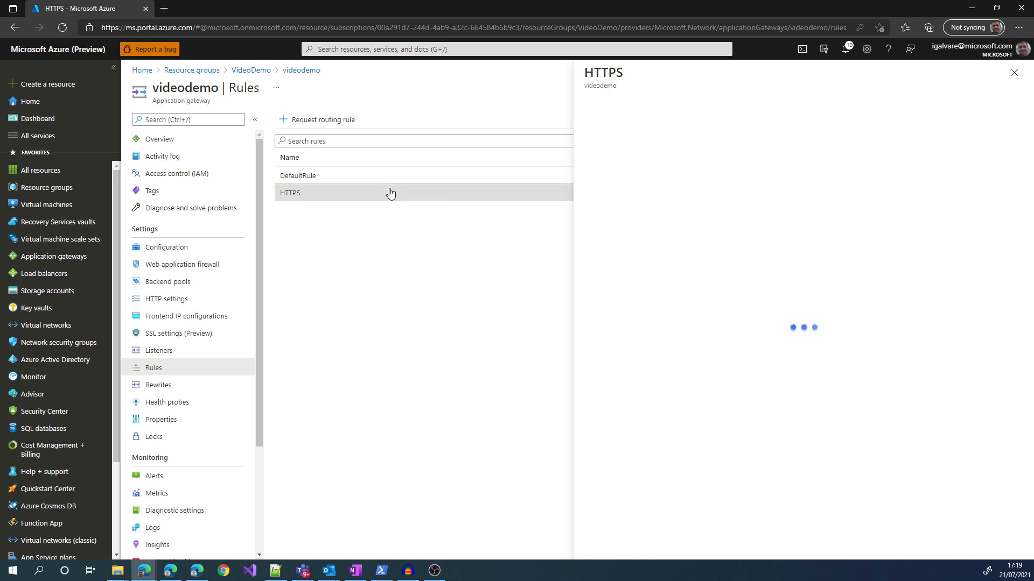
mouse_move(407, 214)
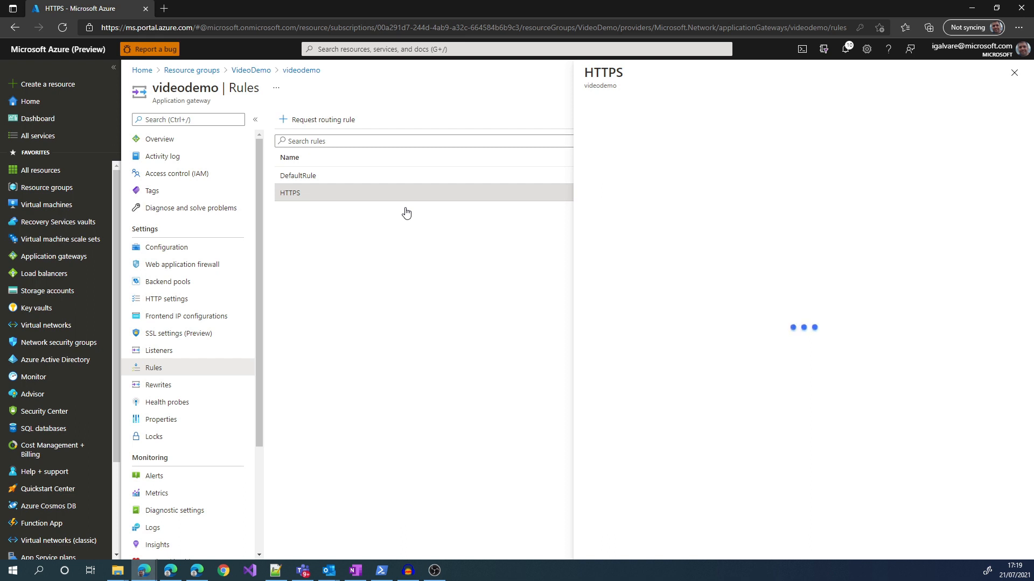
click(290, 193)
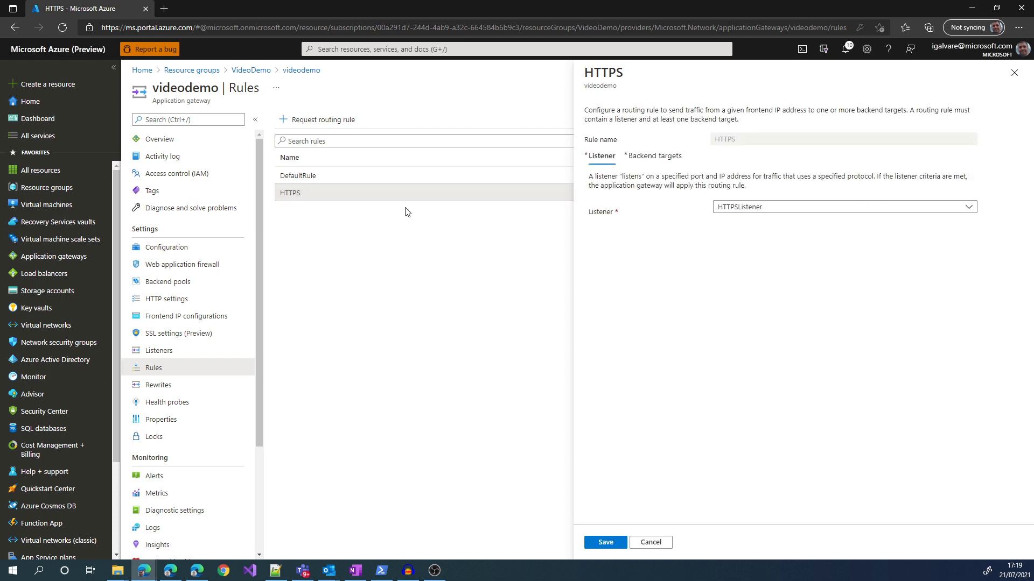
mouse_move(802, 174)
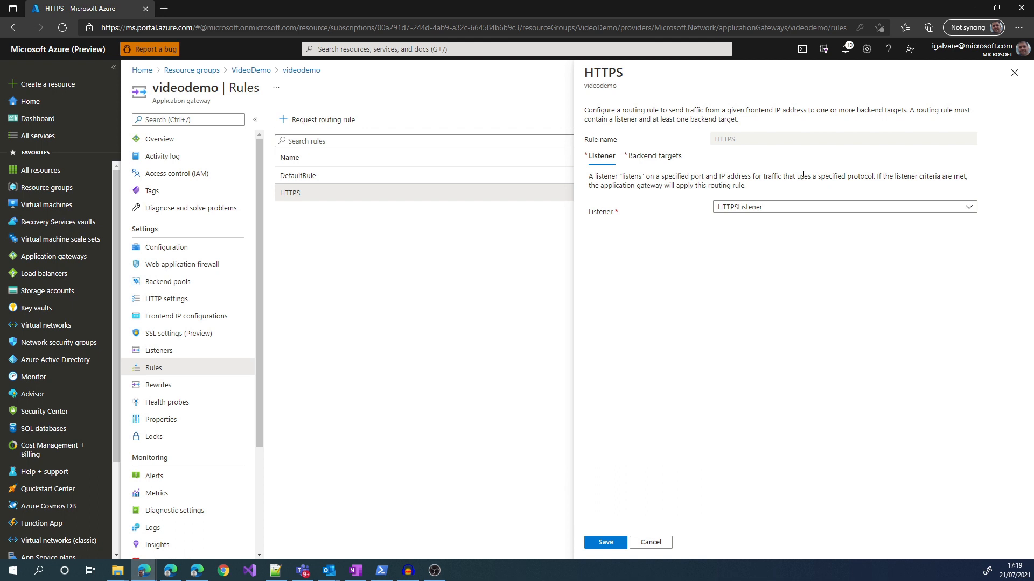
mouse_move(658, 203)
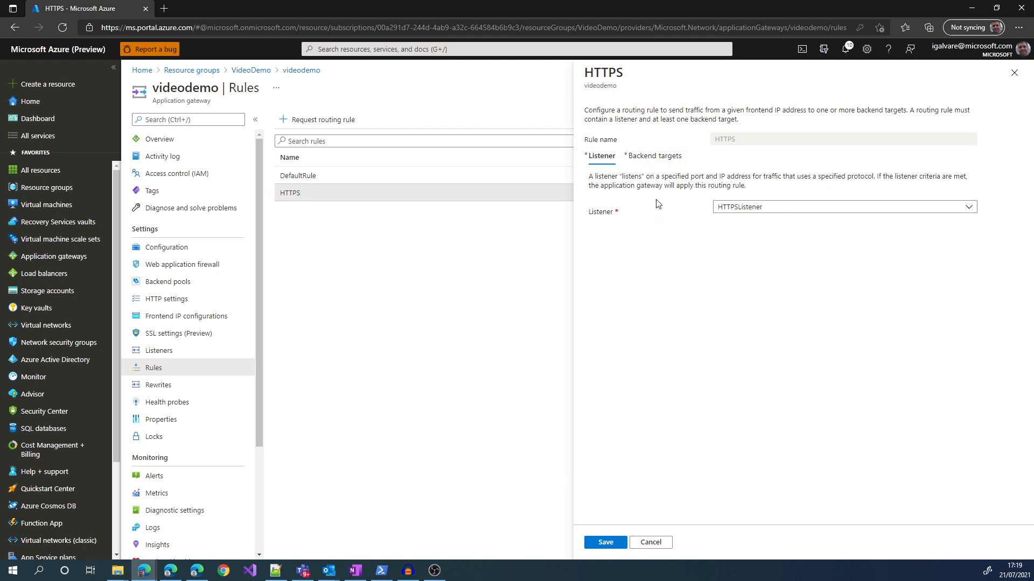
mouse_move(752, 239)
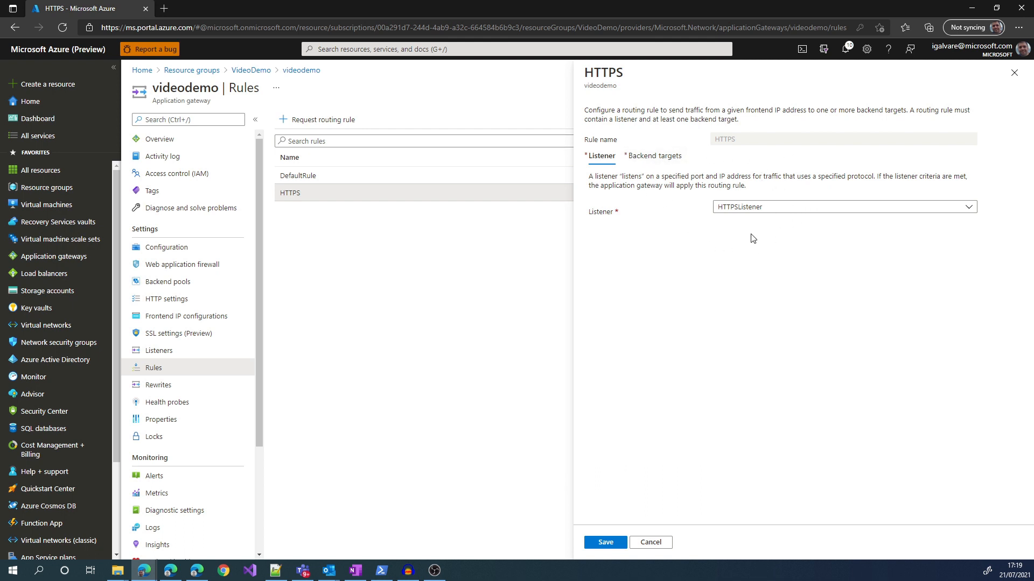
click(652, 155)
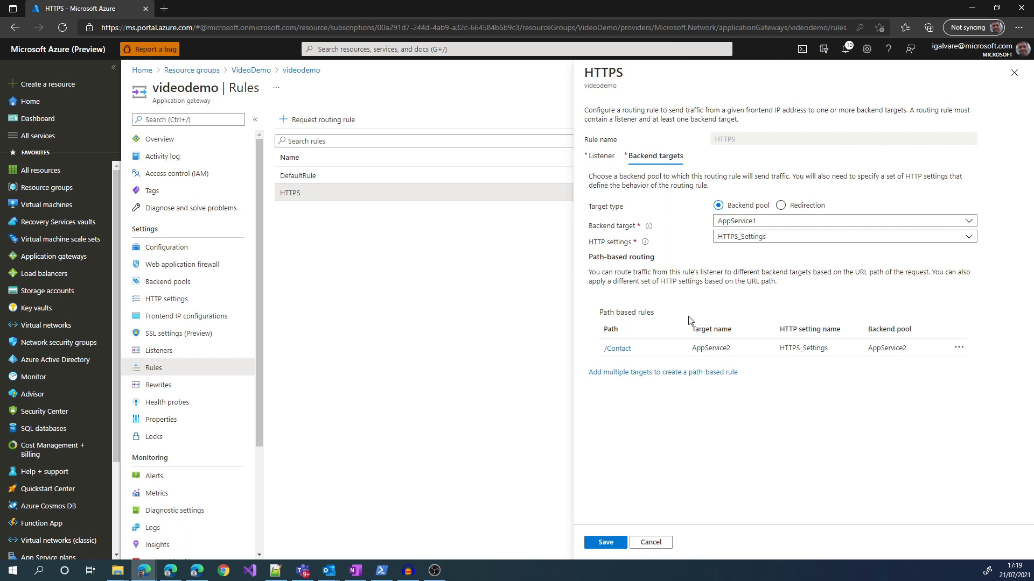
mouse_move(789, 194)
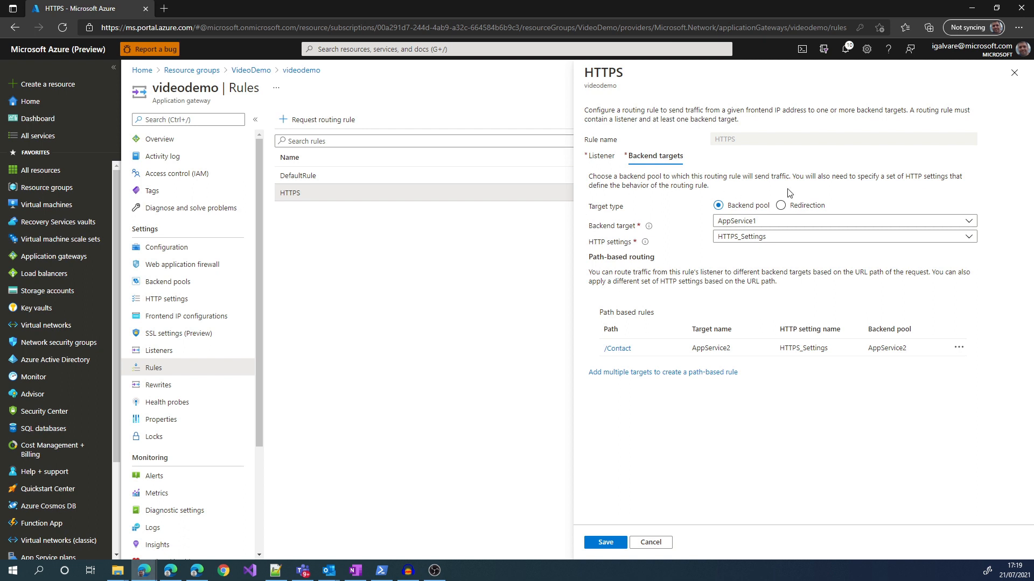
mouse_move(589, 302)
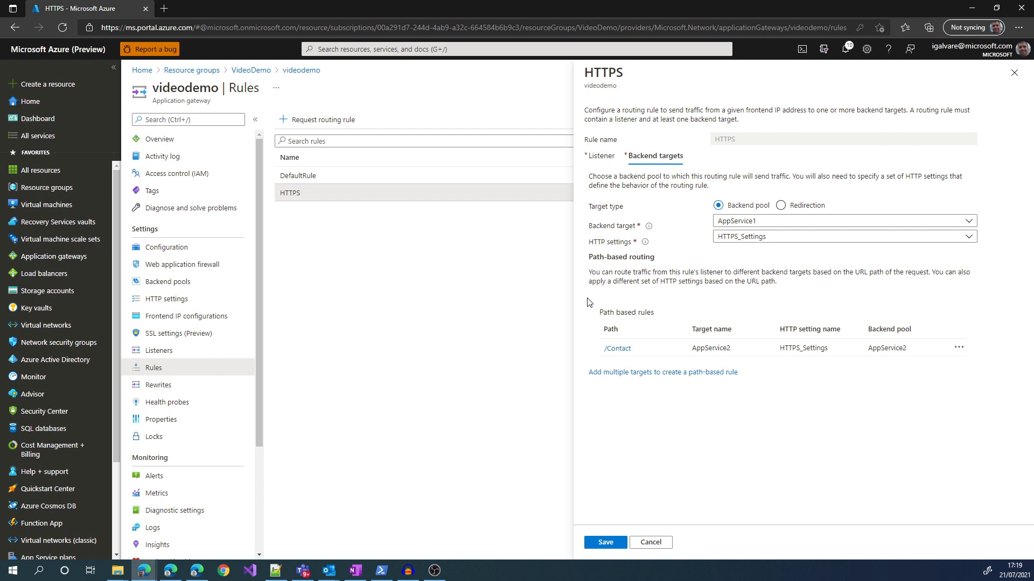
mouse_move(587, 305)
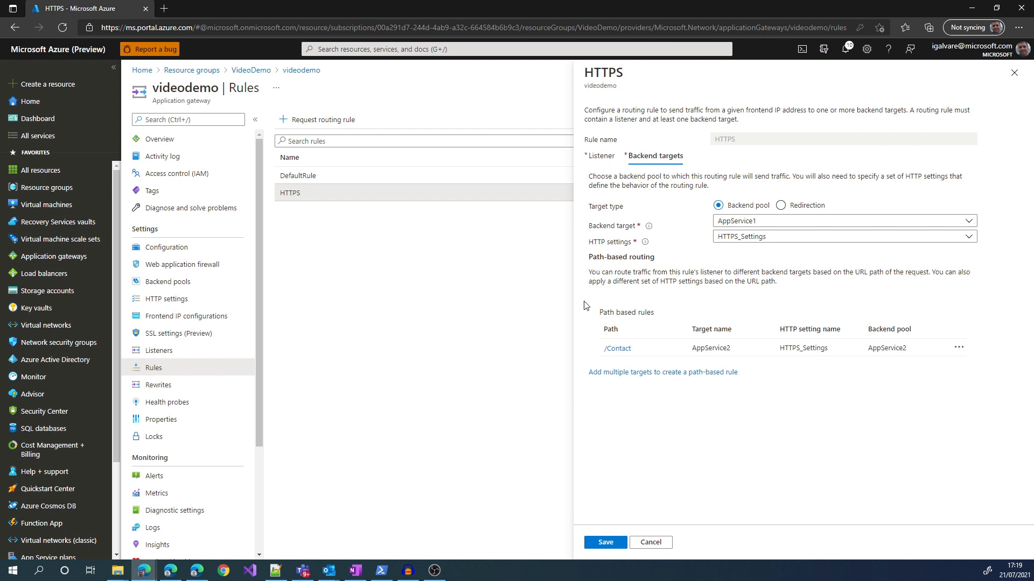
mouse_move(989, 358)
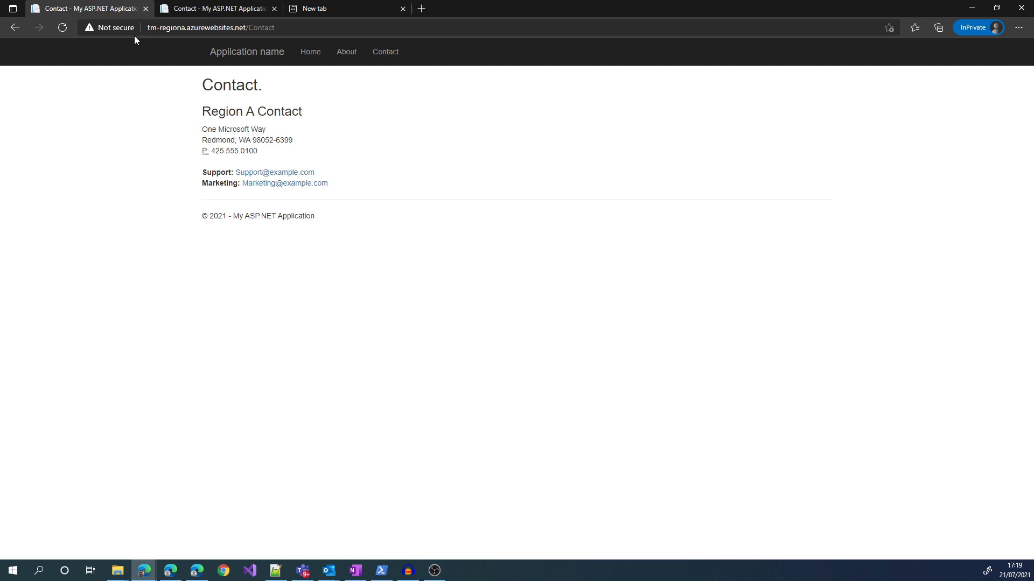
mouse_move(310, 52)
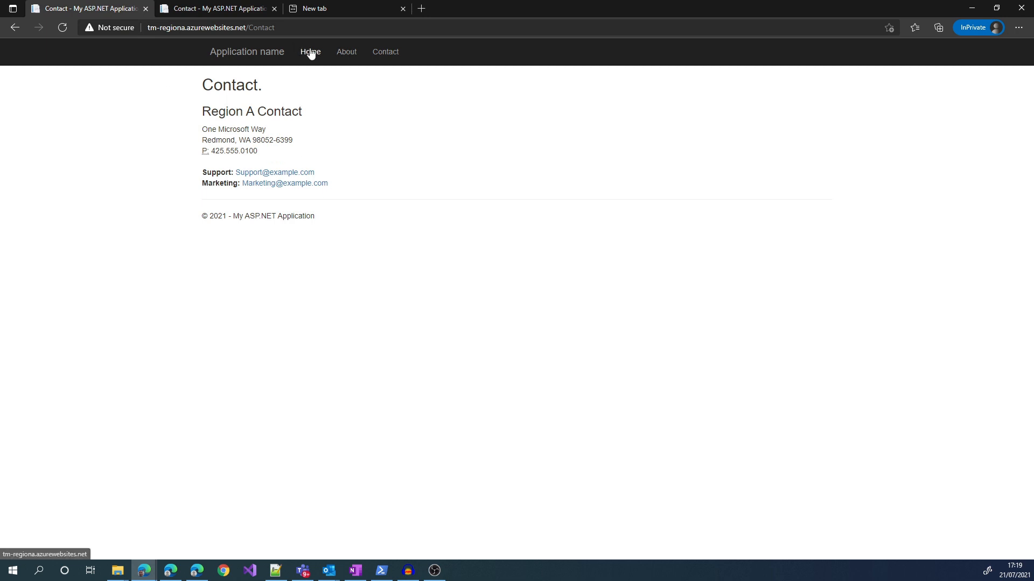
Step: Check the Region A home and Region B Contact pages, then the gateway site's Contact page
click(310, 51)
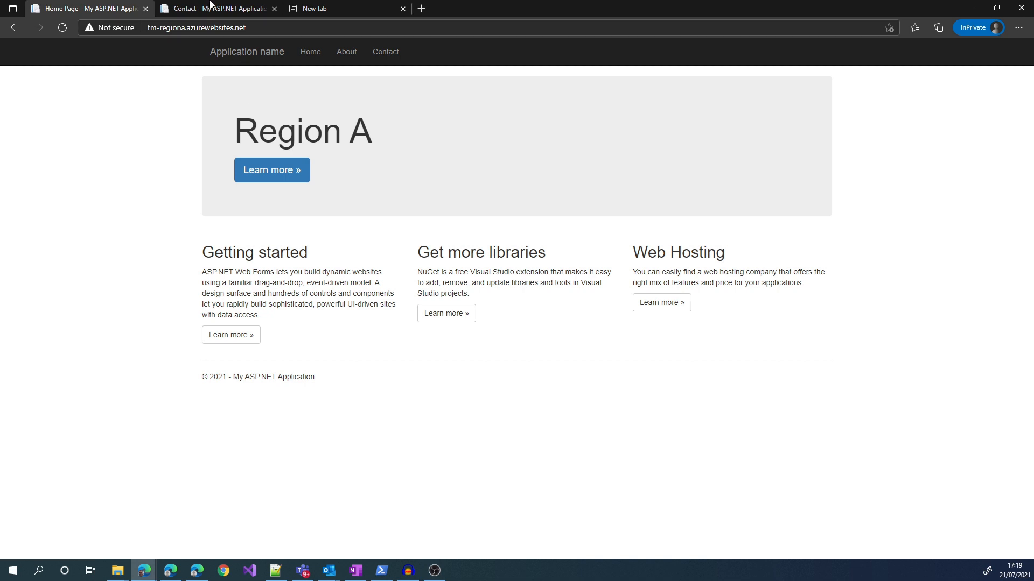
click(217, 8)
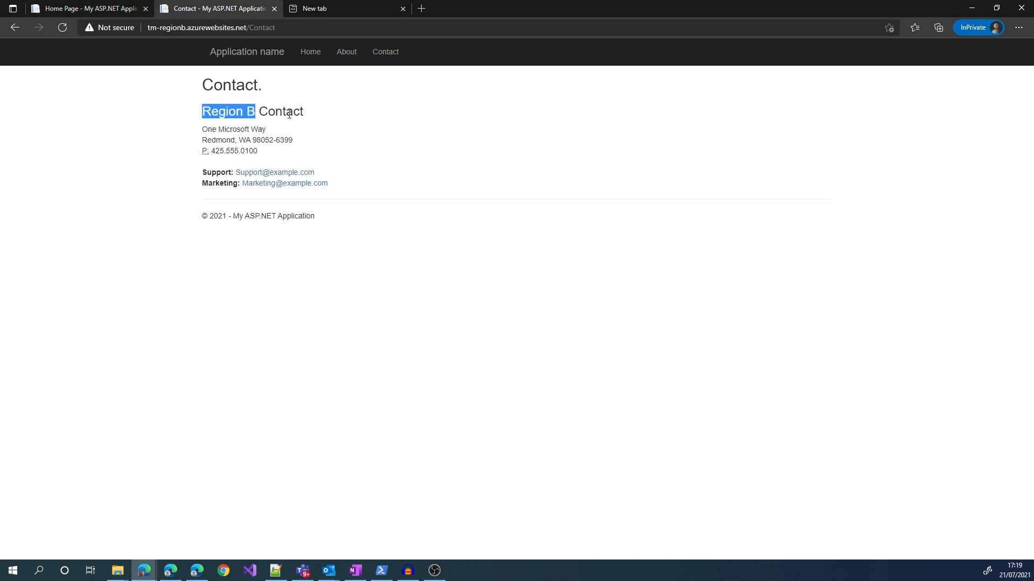
click(346, 9)
text(videodemoappgw.natxowebsites.com)
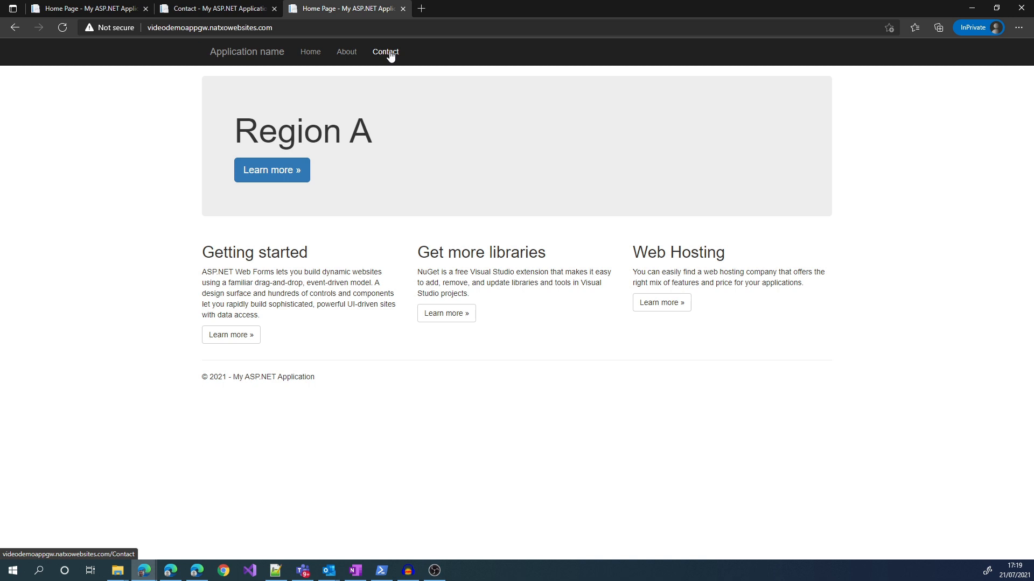
click(385, 52)
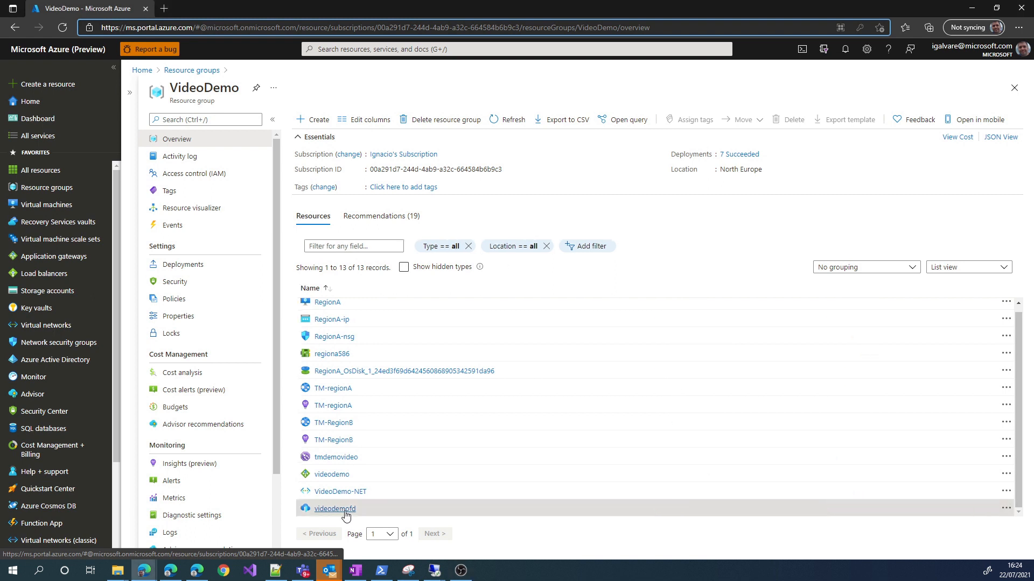
Step: Inspect videodemofd's ApplicationBackend: tm-regiona and tm-regionb, both priority 1, weight 50
click(335, 508)
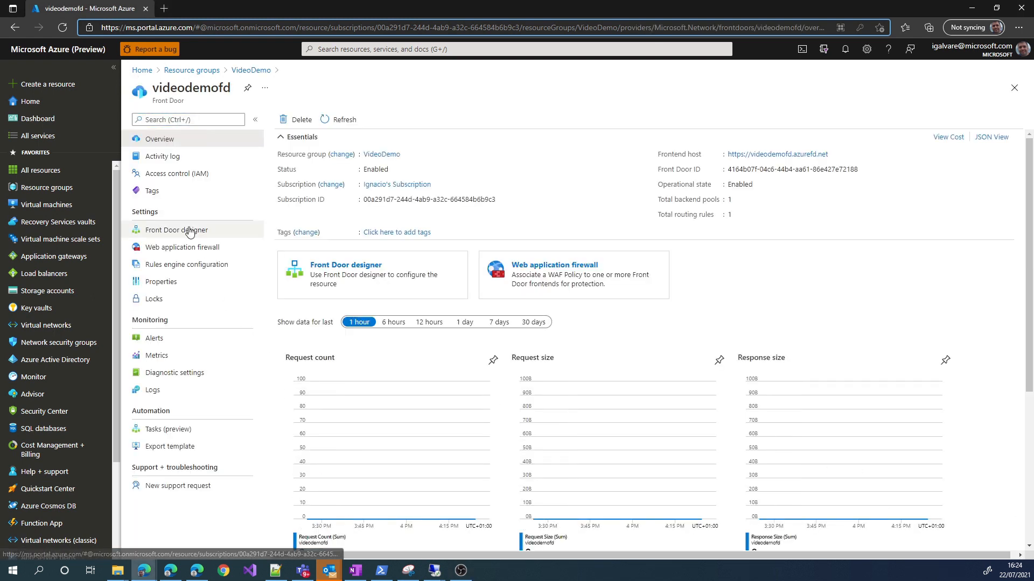
click(176, 229)
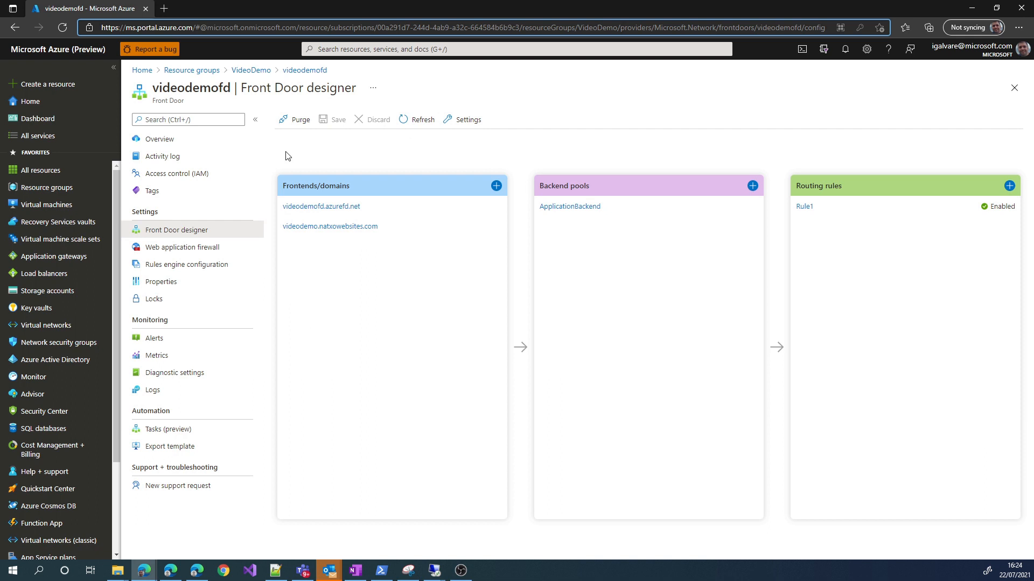
mouse_move(523, 230)
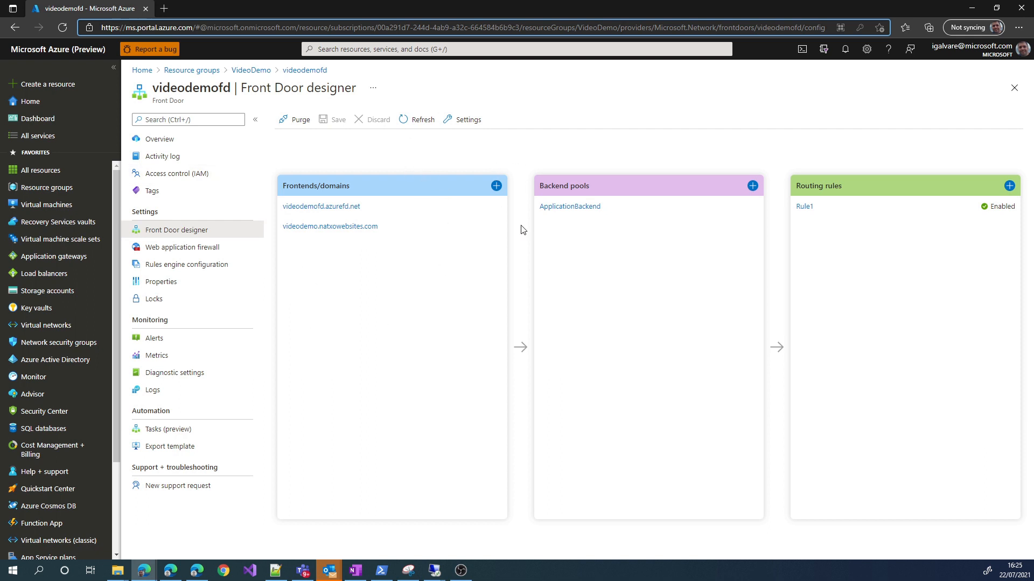
mouse_move(816, 181)
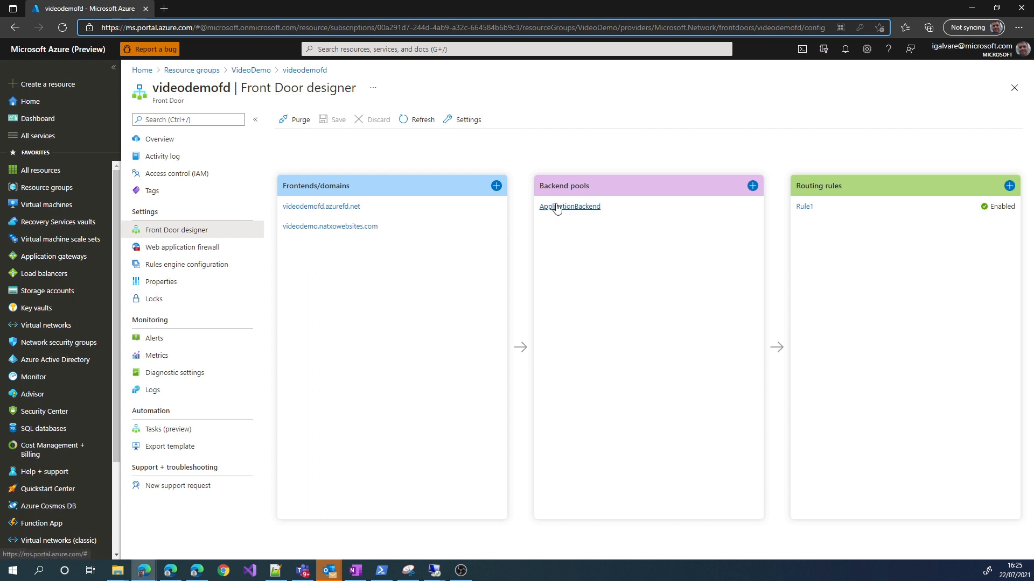
click(570, 206)
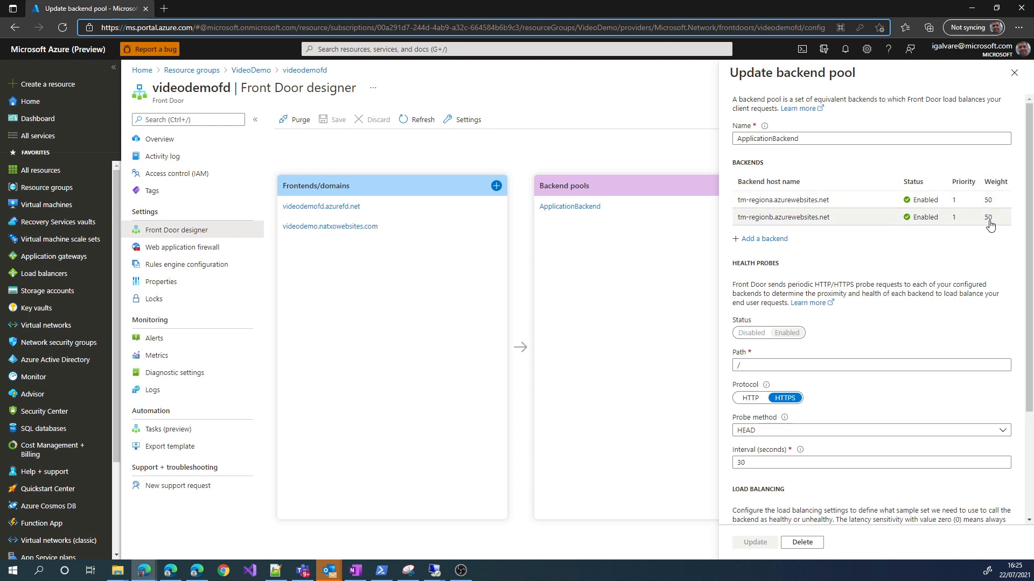
mouse_move(939, 306)
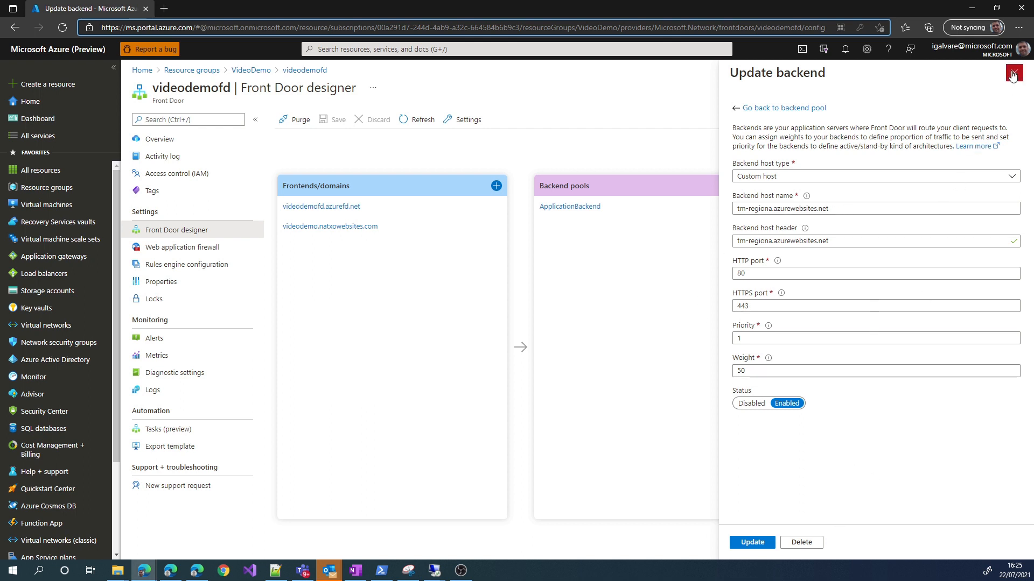
click(1013, 73)
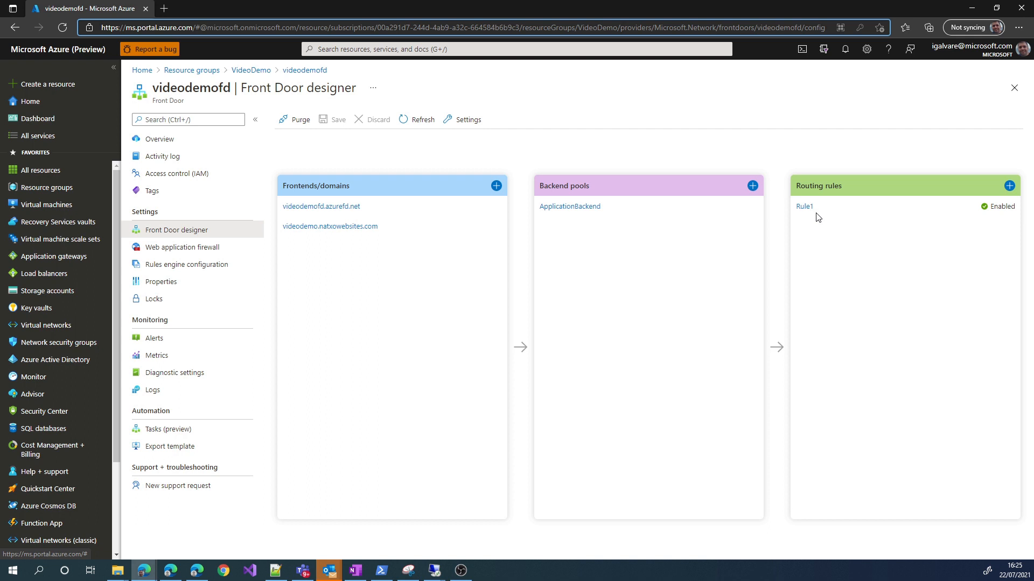
Step: Review Rule1, forwarding both frontends to ApplicationBackend over HTTPS only
click(803, 207)
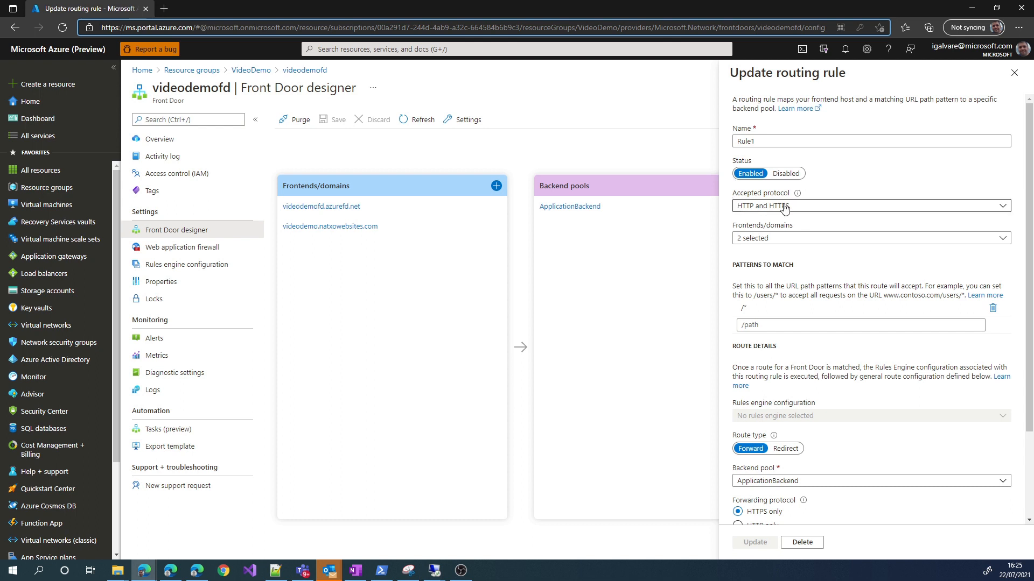
click(870, 238)
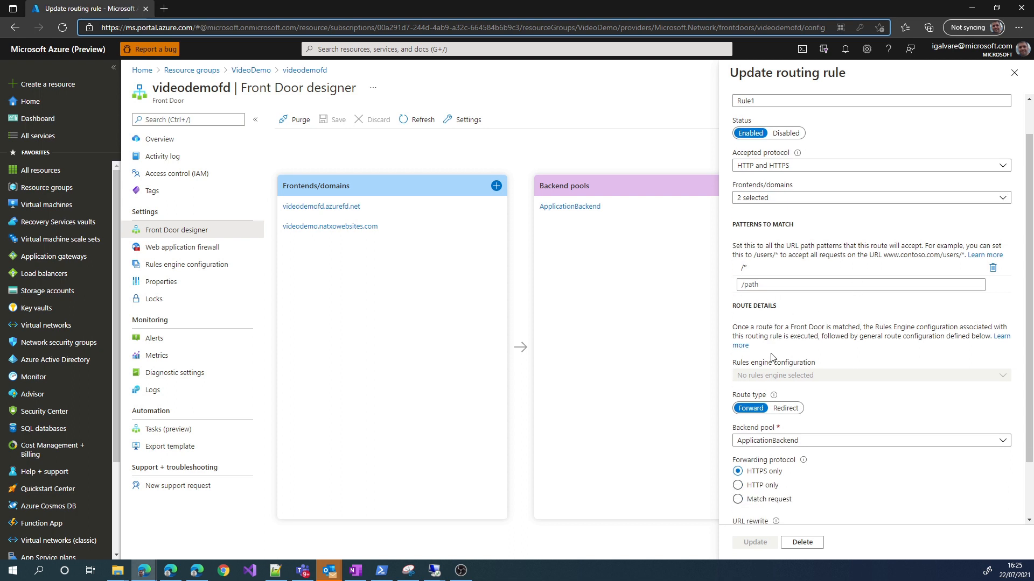
scroll(down, 3)
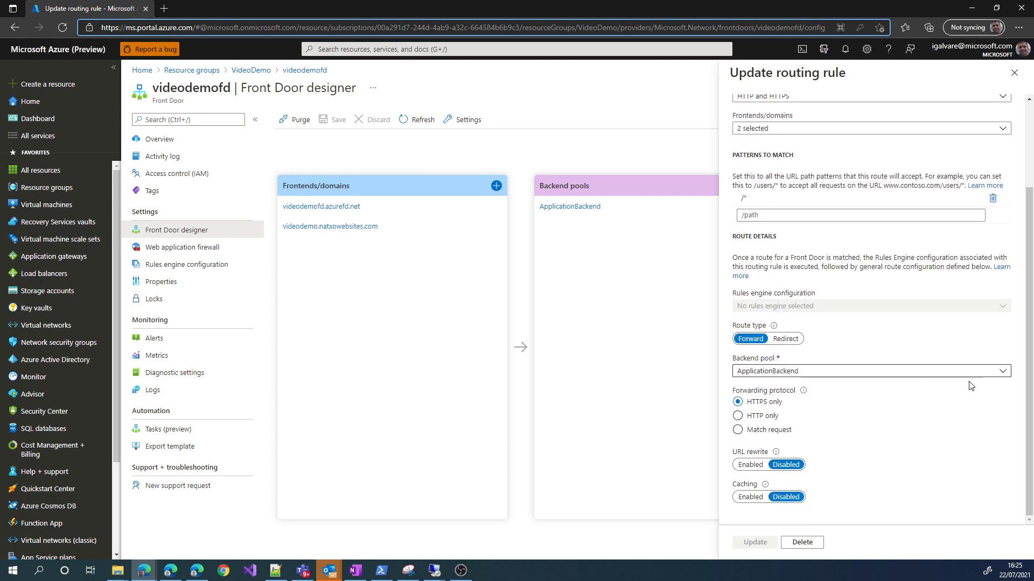
mouse_move(837, 452)
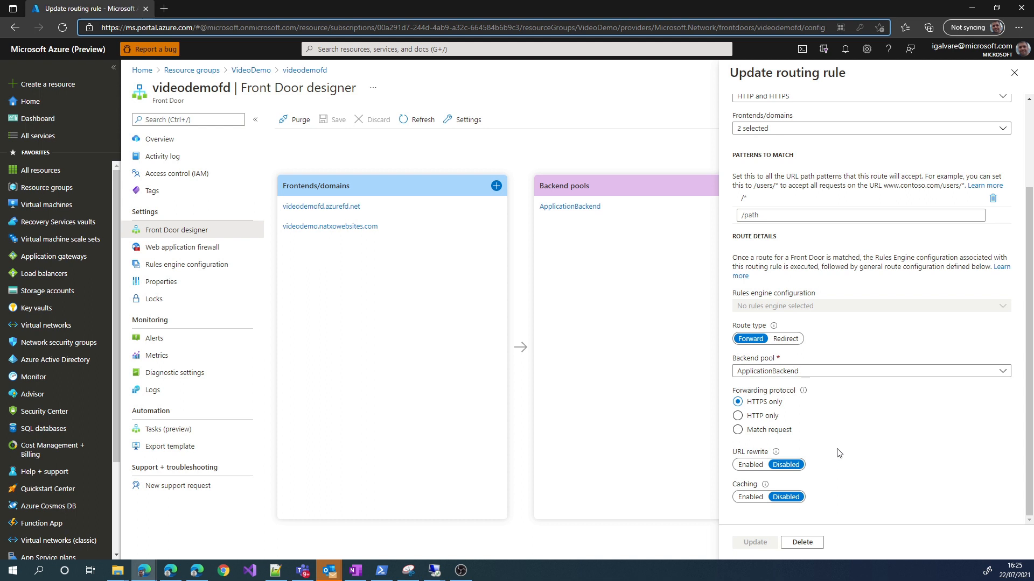
mouse_move(993, 112)
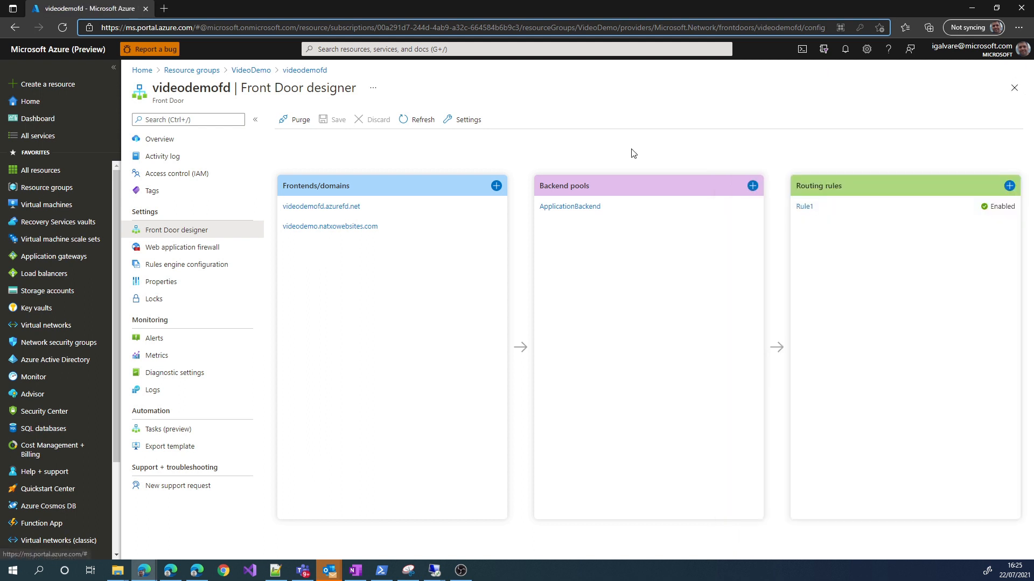
click(187, 264)
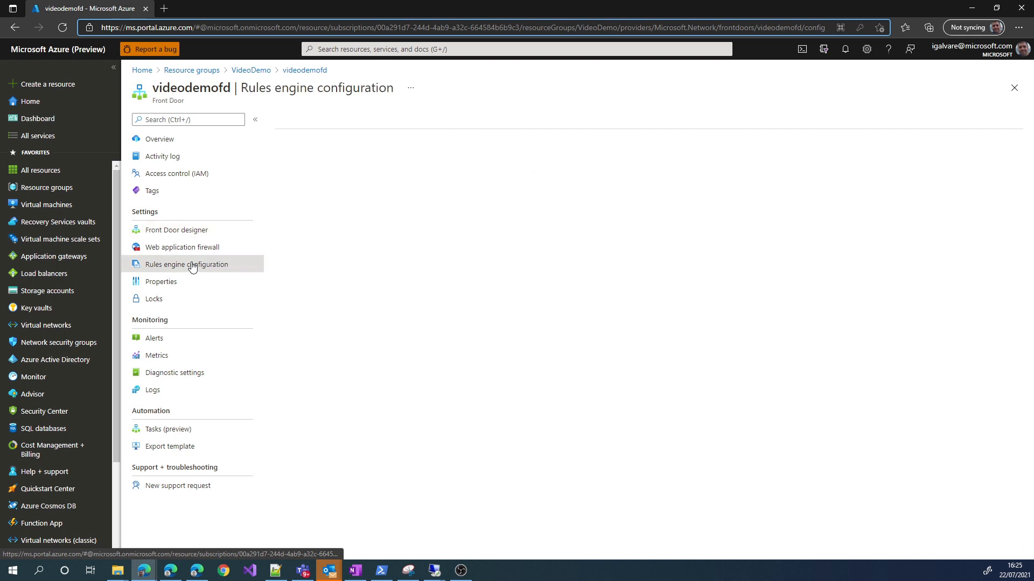
Step: Start a rules engine rule with a Request header condition
click(188, 264)
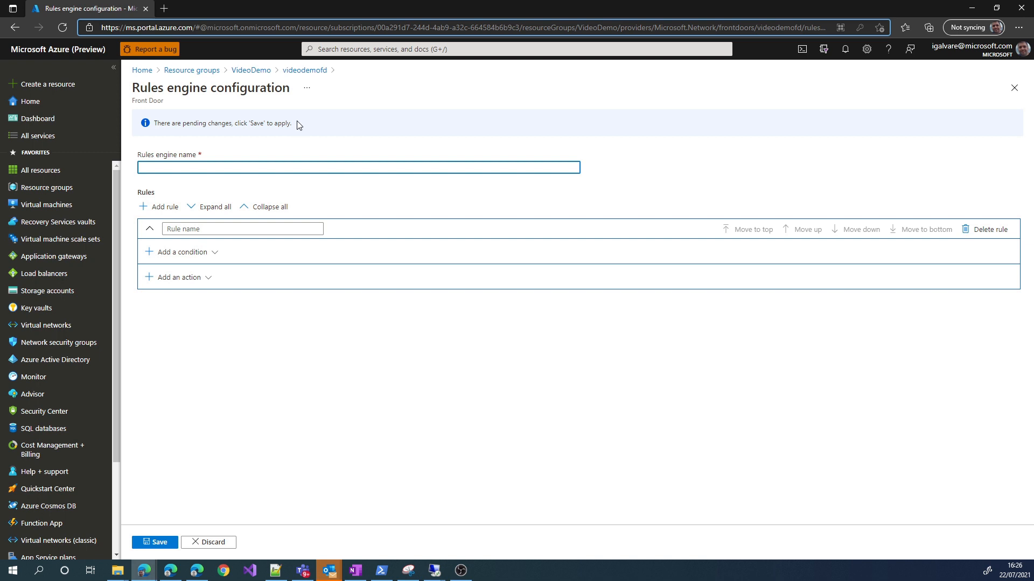
click(184, 252)
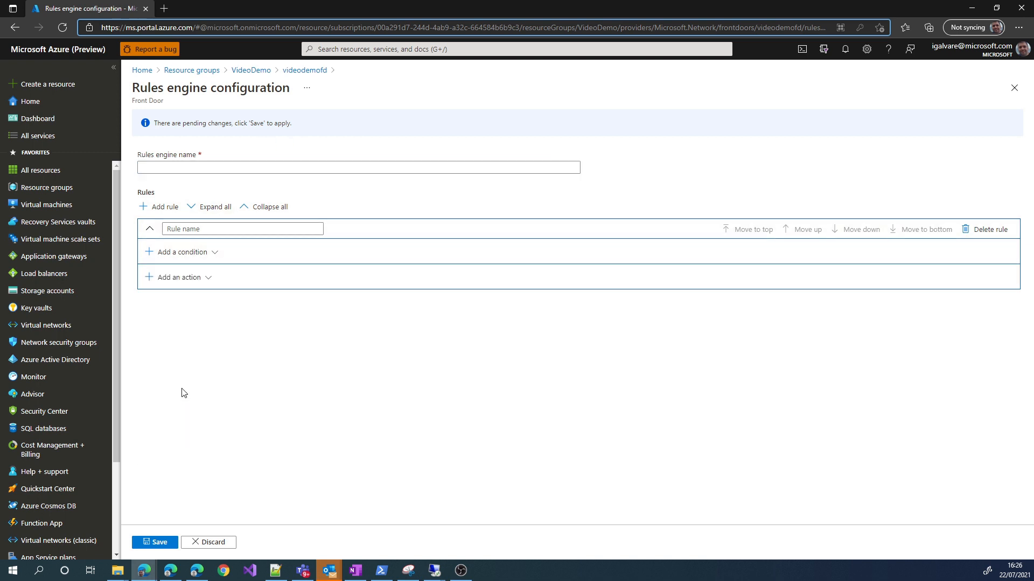
click(182, 251)
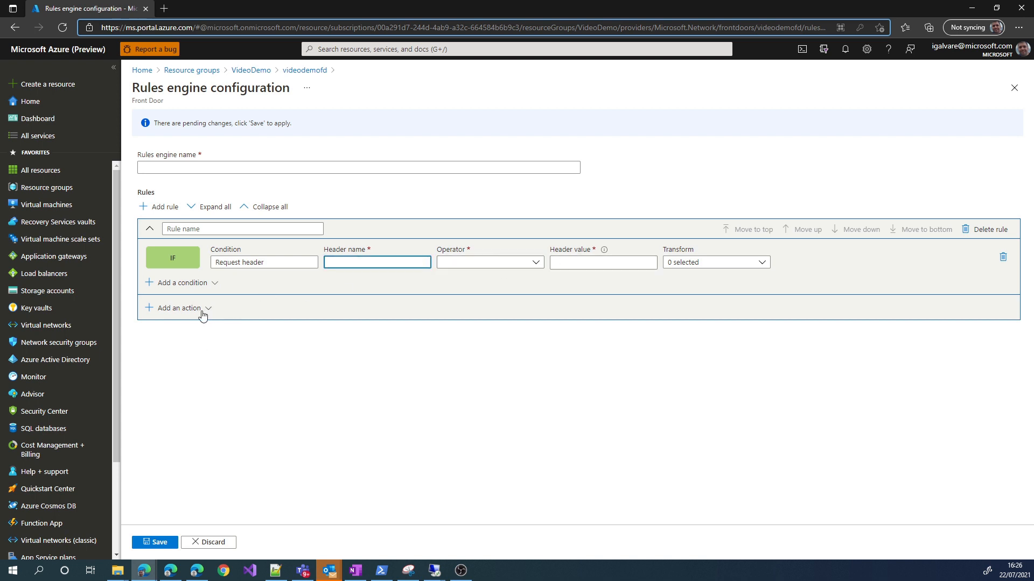
Step: Add a route-override action with URL rewrite enabled, then discard the unsaved draft
click(177, 308)
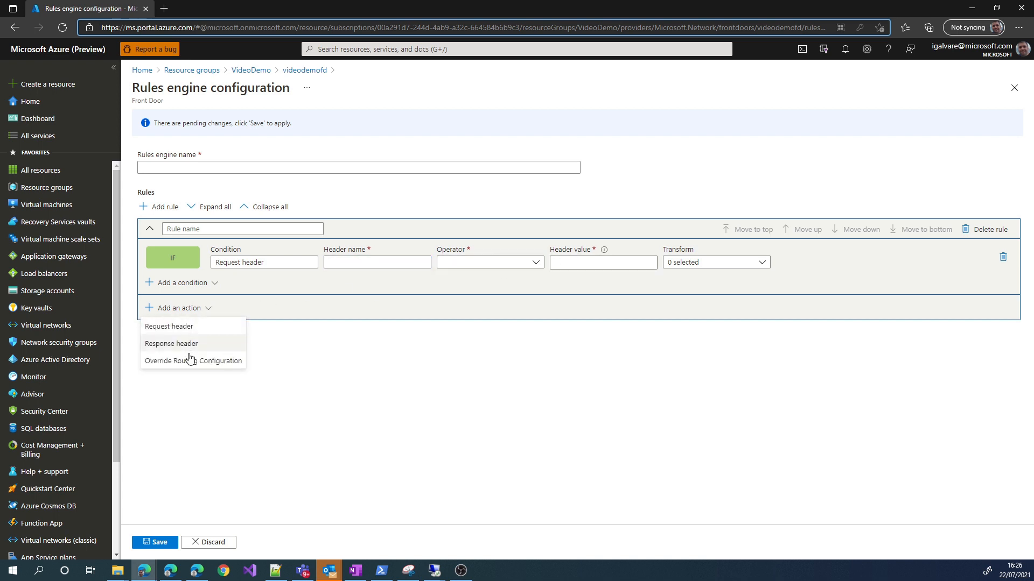
click(178, 308)
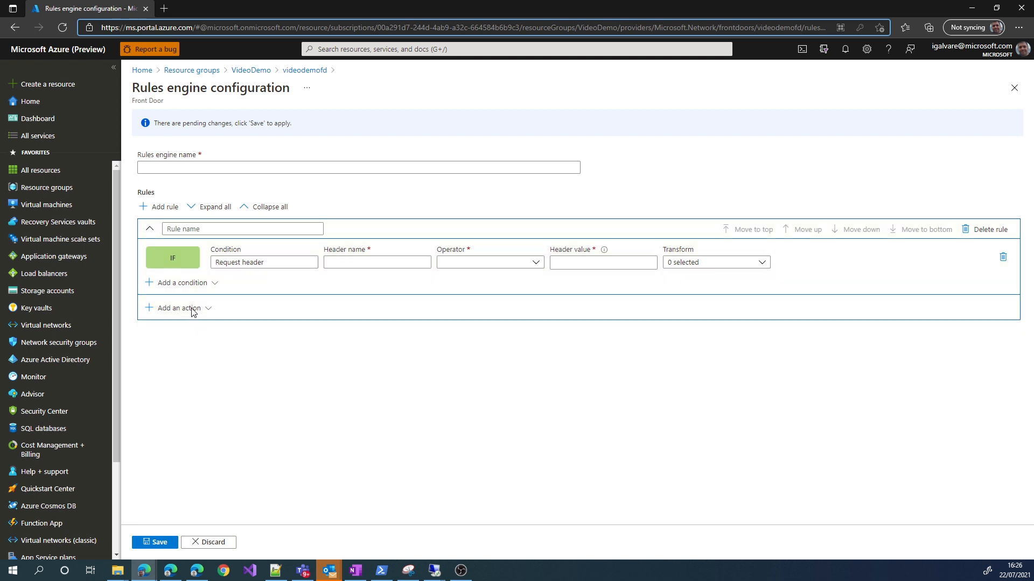
click(176, 308)
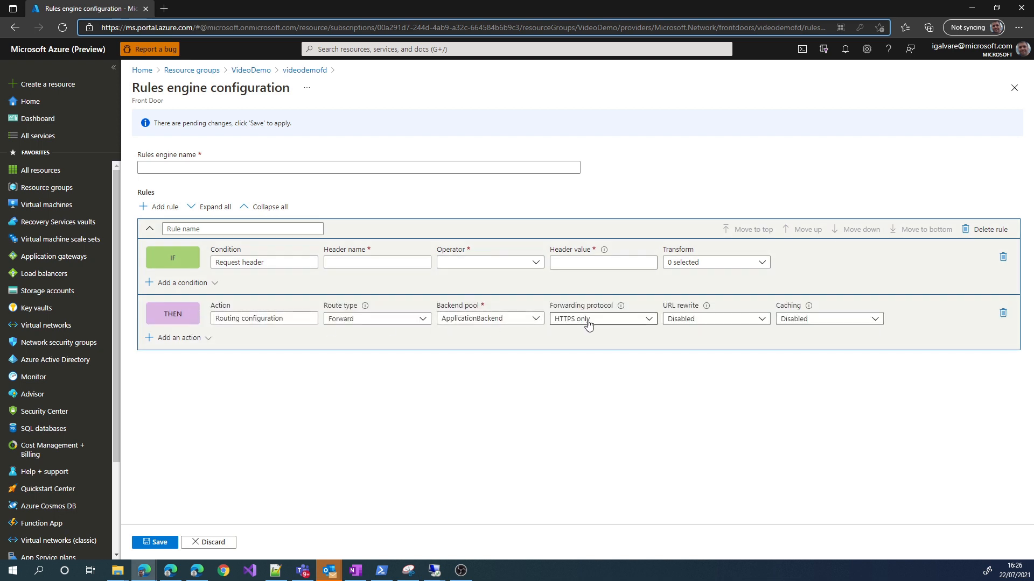
click(715, 318)
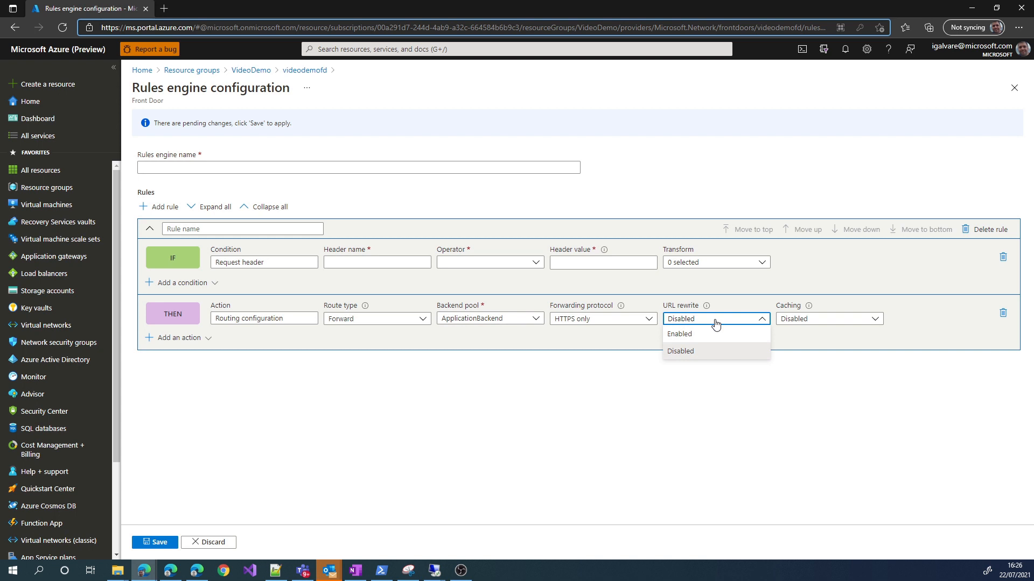
click(678, 334)
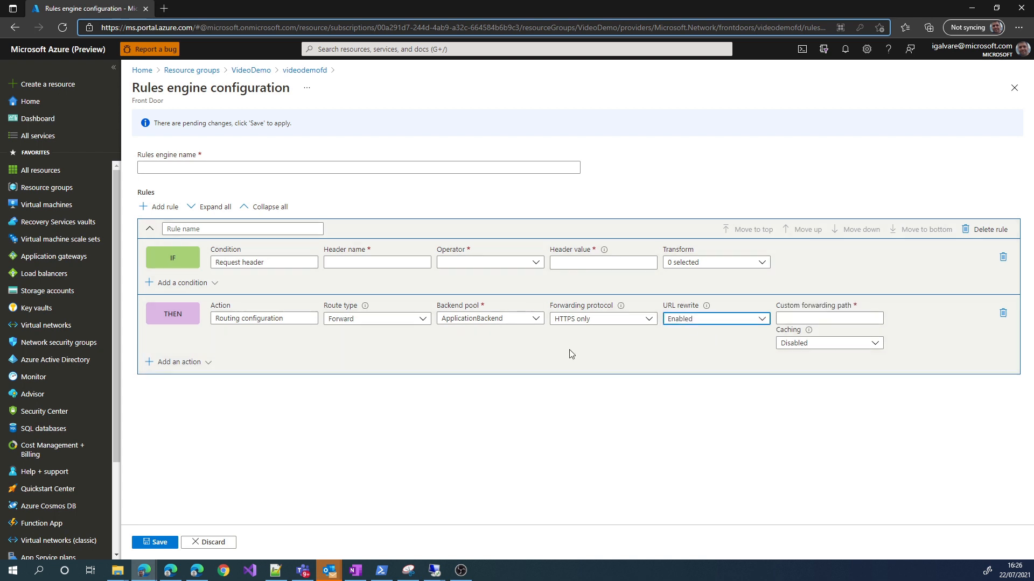
click(213, 542)
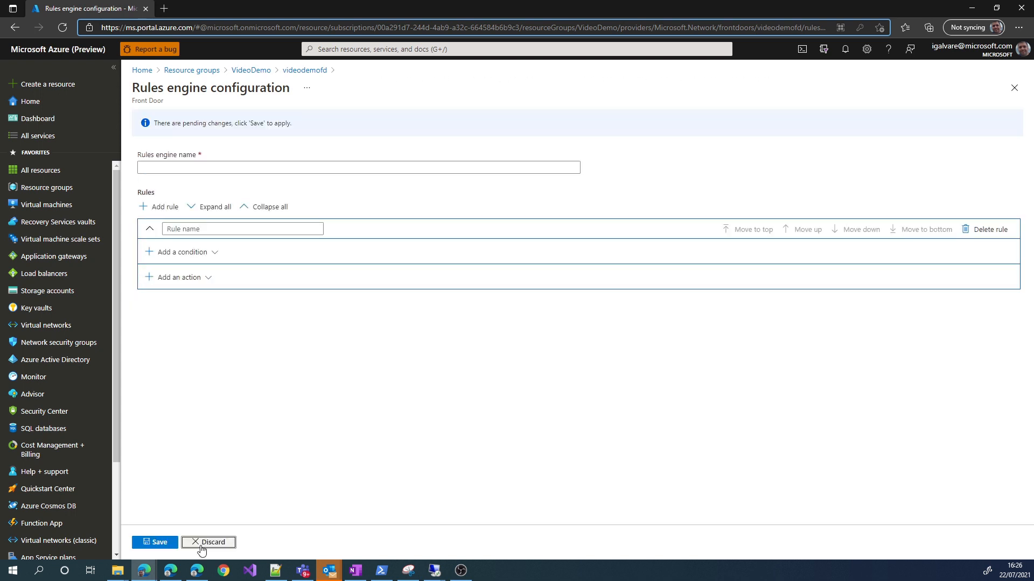
mouse_move(219, 474)
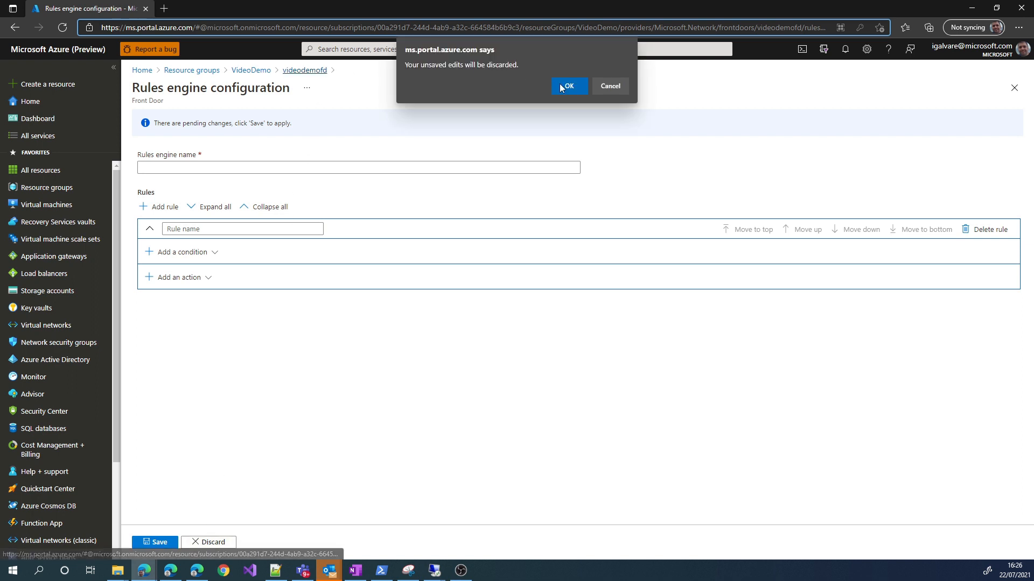
click(568, 86)
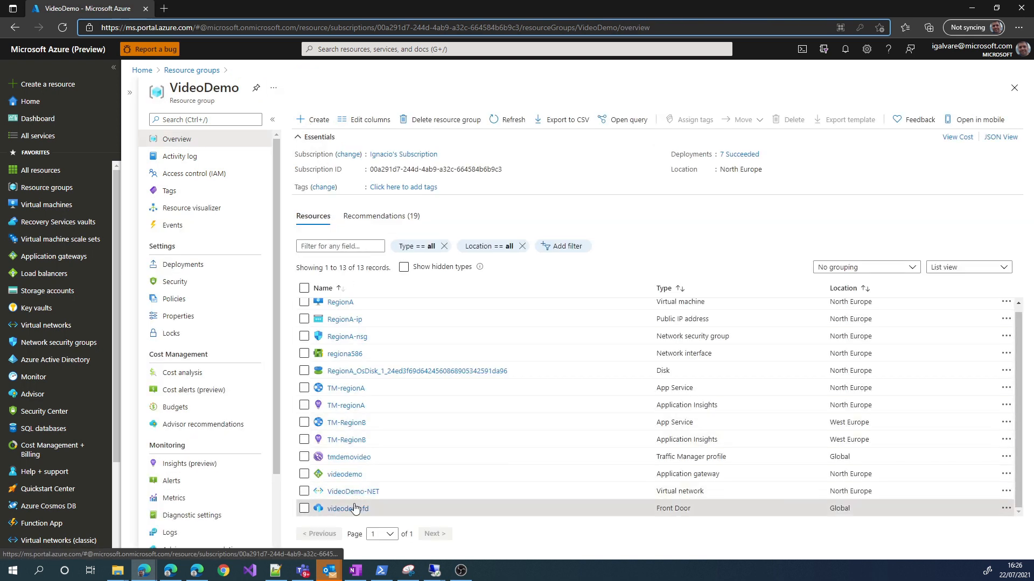
Step: Inspect videodemofd's ApplicationBackend pool in the designer, then maximize the 13.69.250.196 remote desktop
click(347, 508)
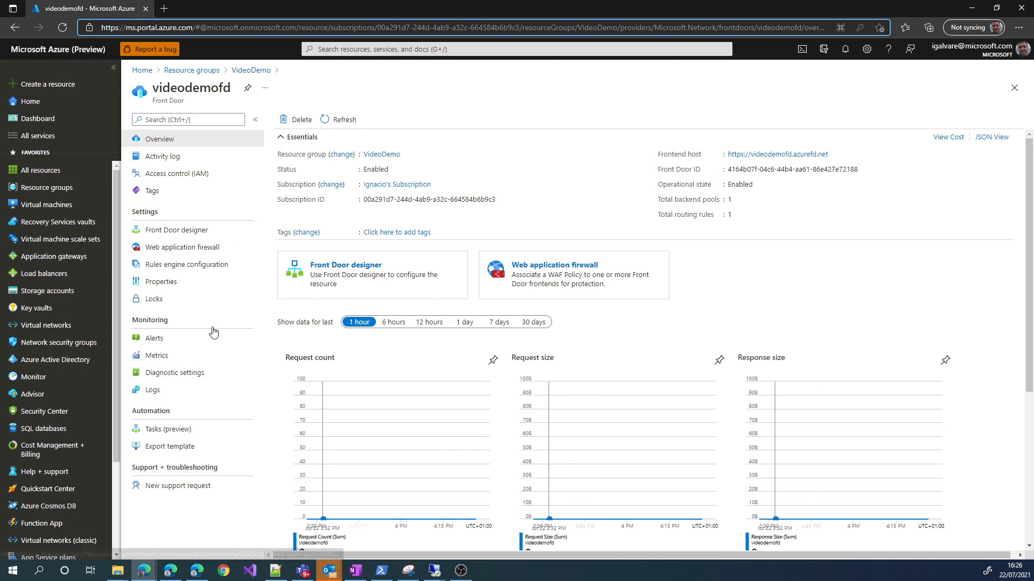
click(176, 230)
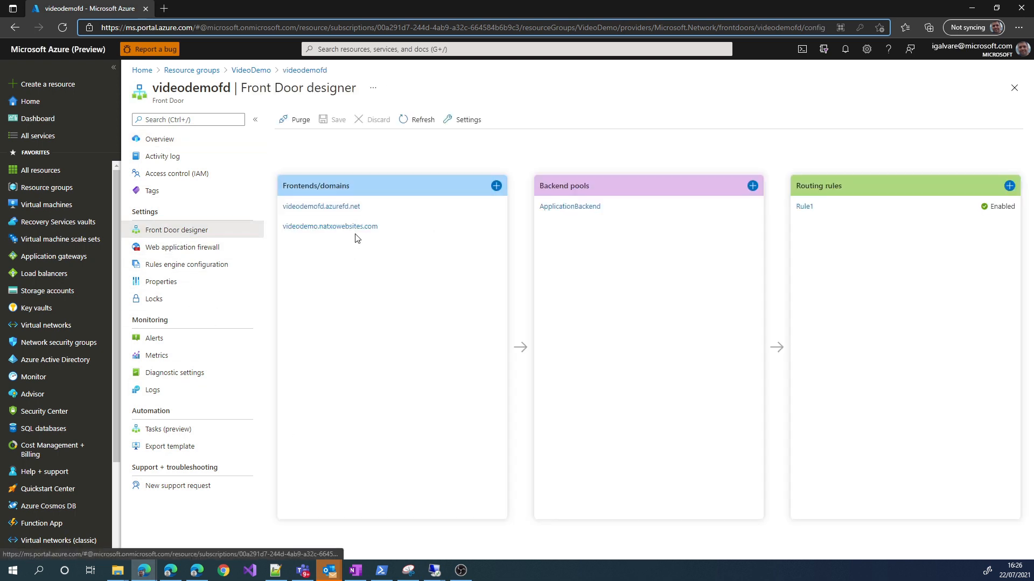
click(569, 206)
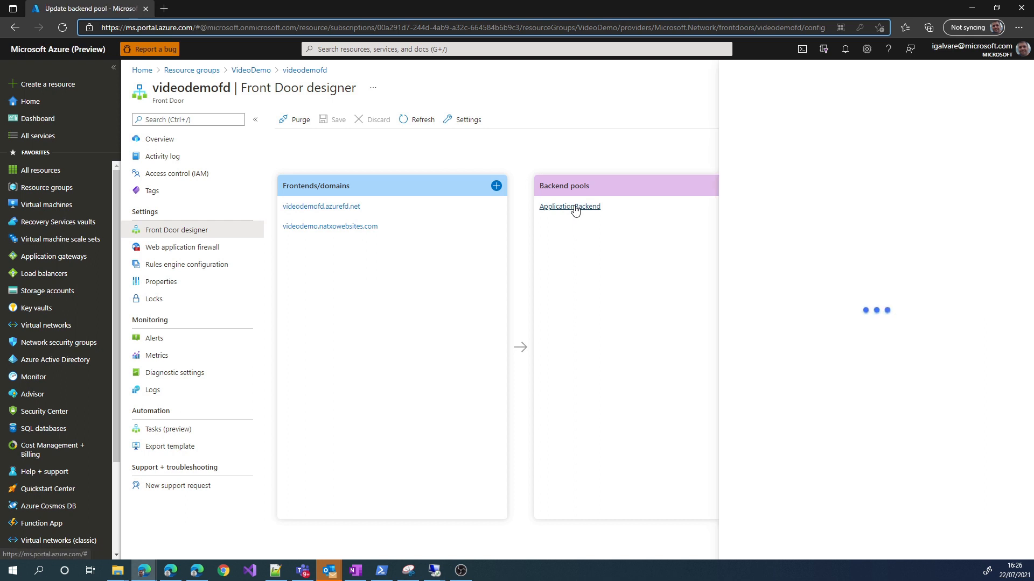
click(569, 206)
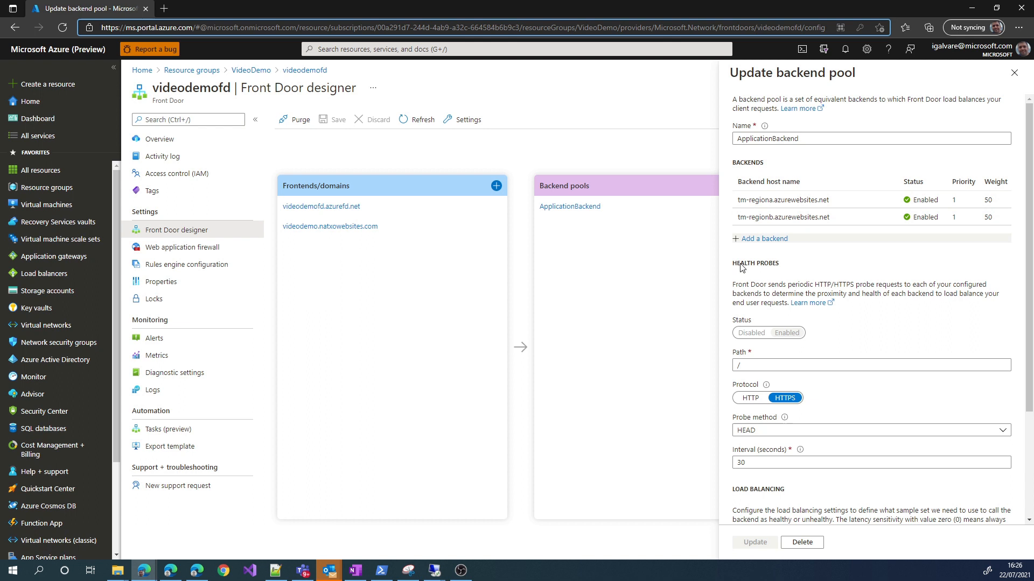
mouse_move(434, 570)
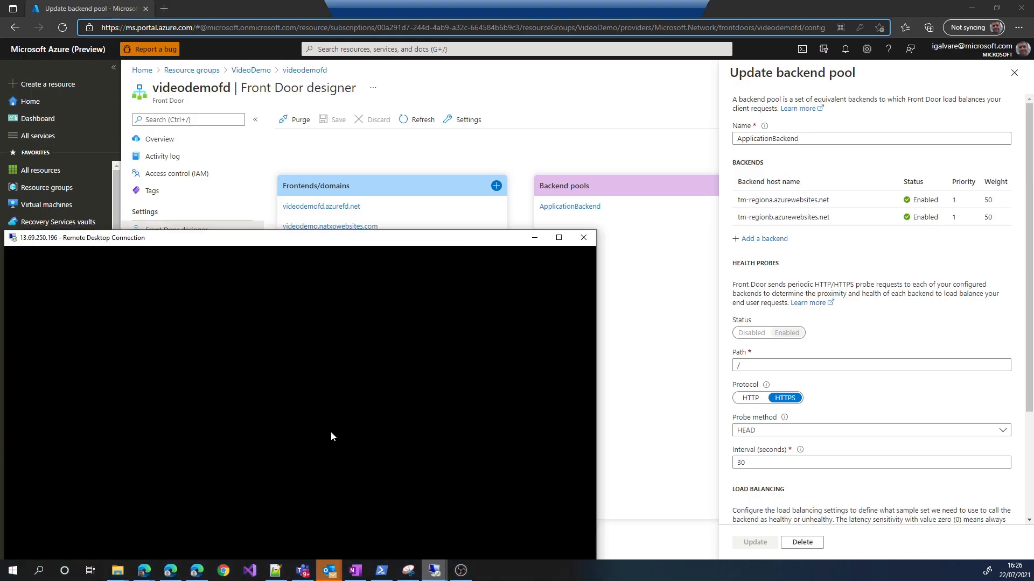
click(558, 237)
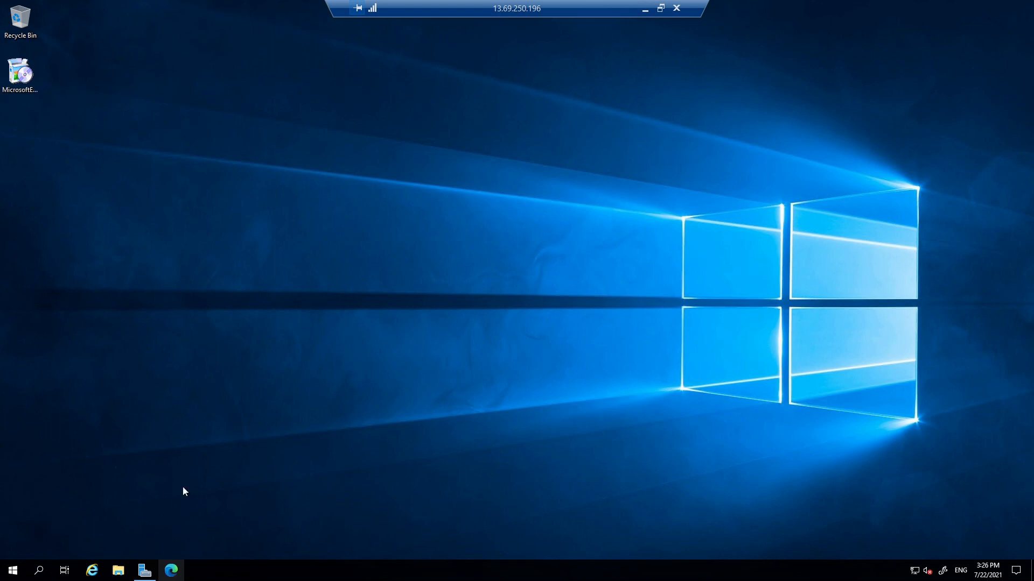
Step: Browse to videodemo.natxowebsites.com in Edge on both VMs, getting the Region A and Region B pages
click(171, 570)
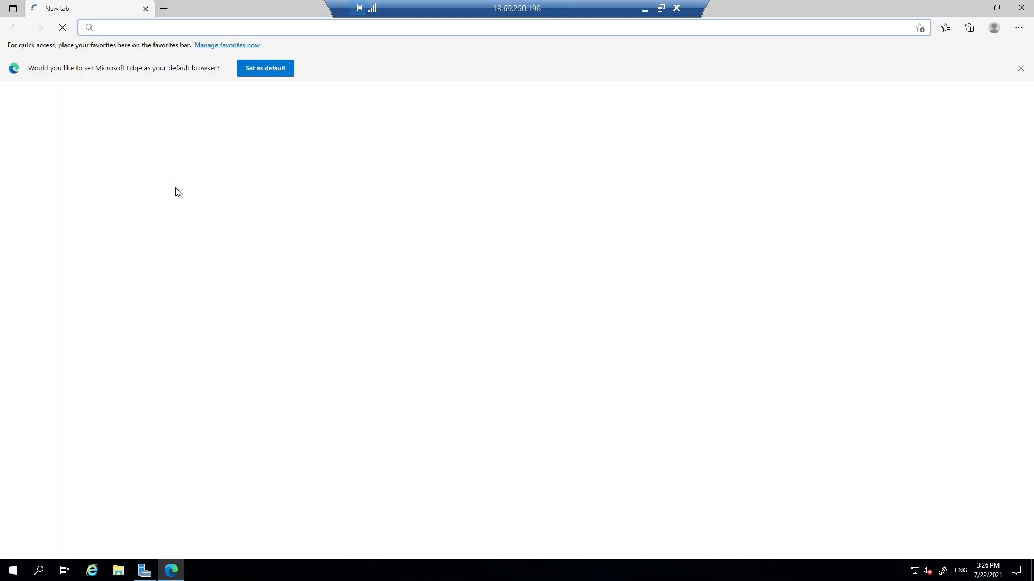
text(videodemo.natxowebsites.com)
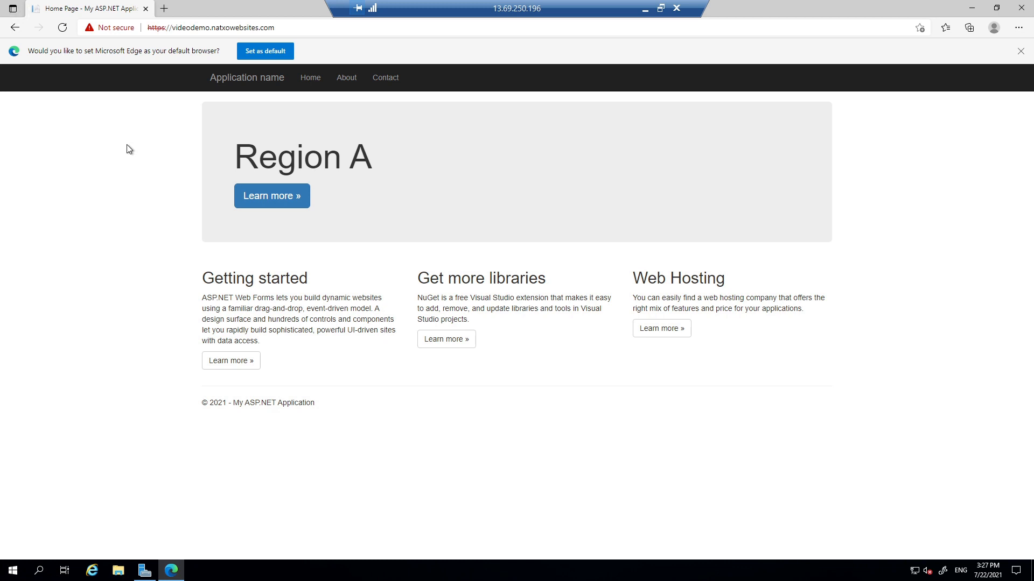
mouse_move(433, 387)
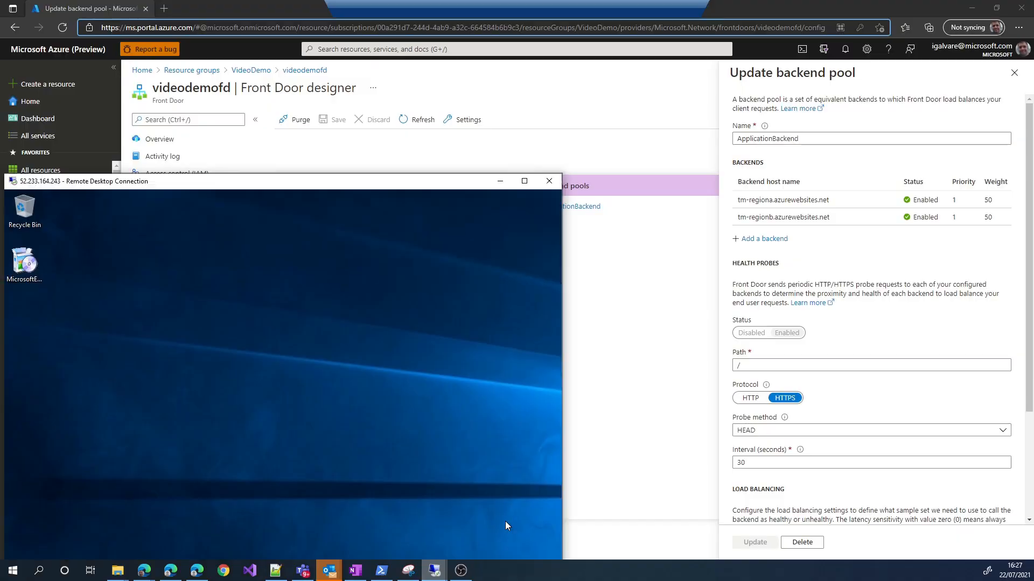
click(523, 181)
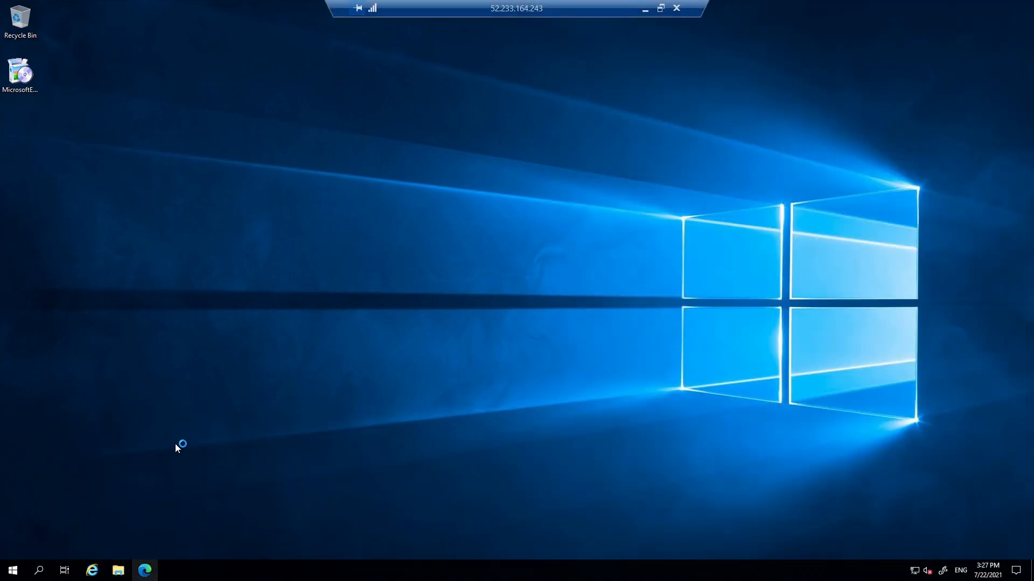
click(144, 569)
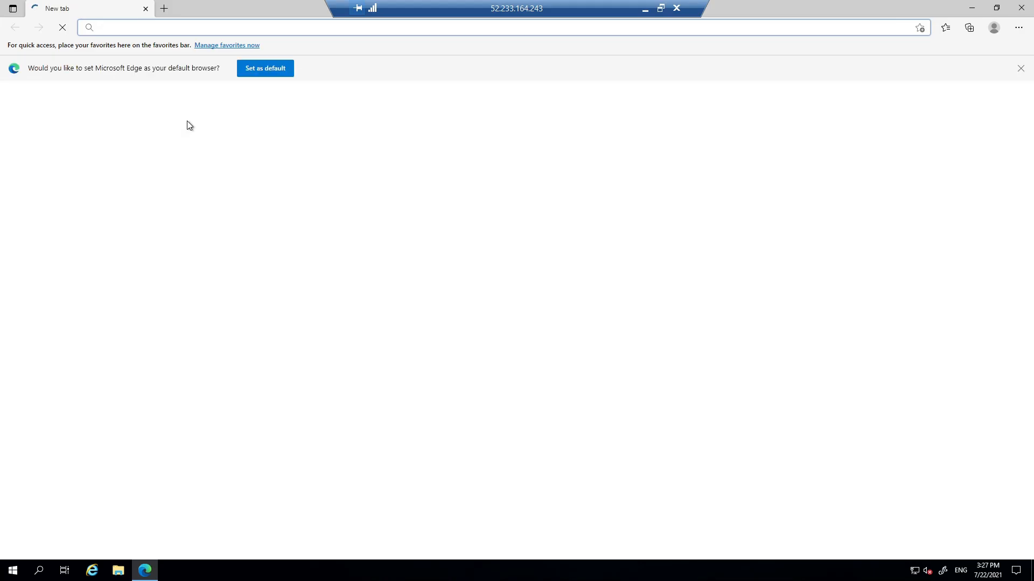
text(videodemo.natxowebsites.com)
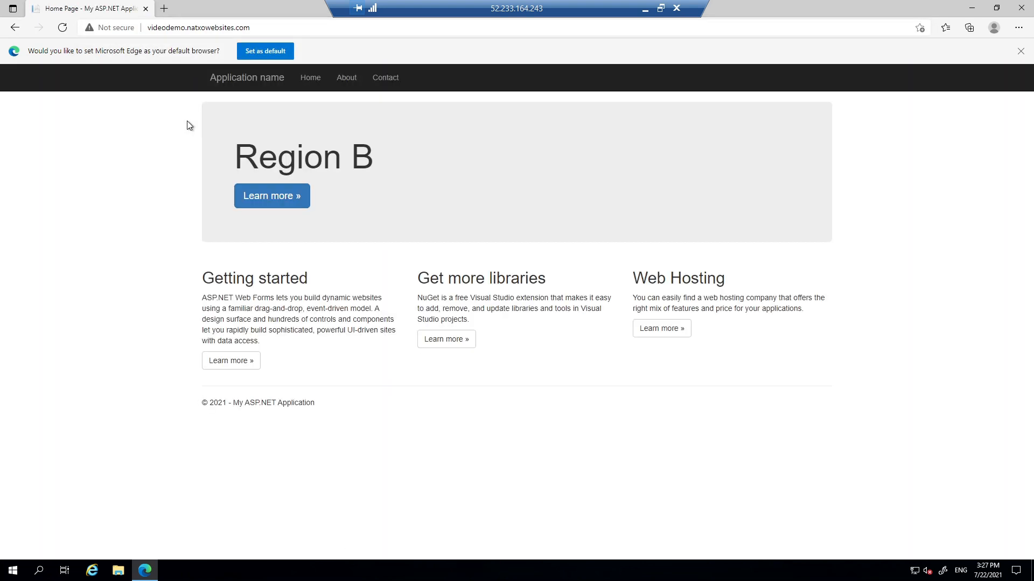
mouse_move(442, 224)
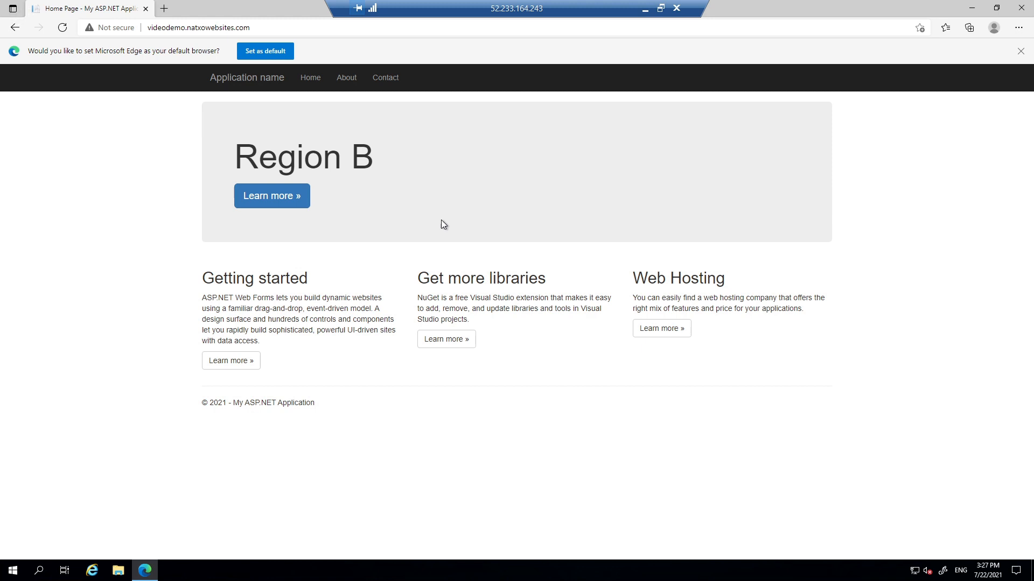